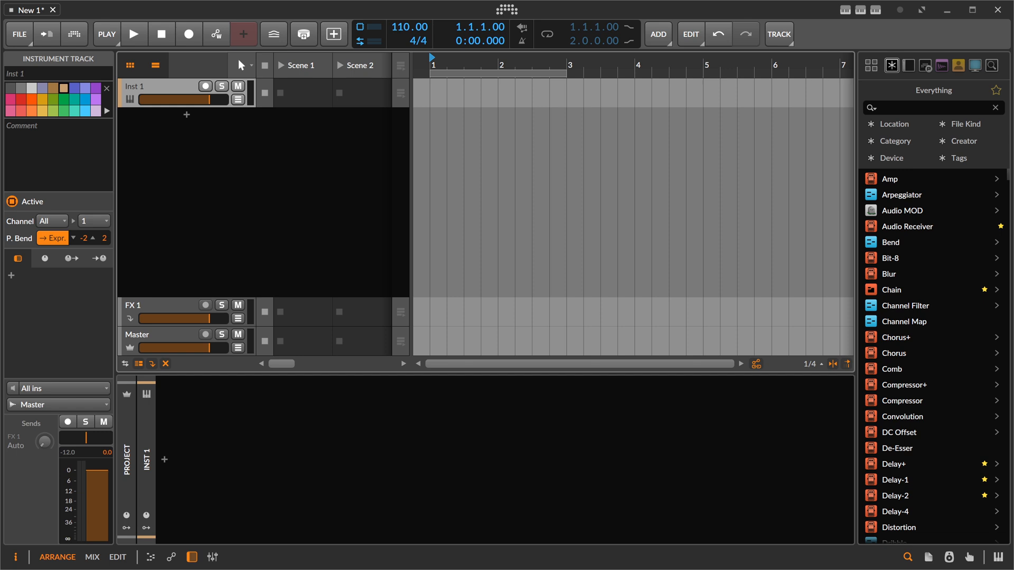
mouse_move(462, 524)
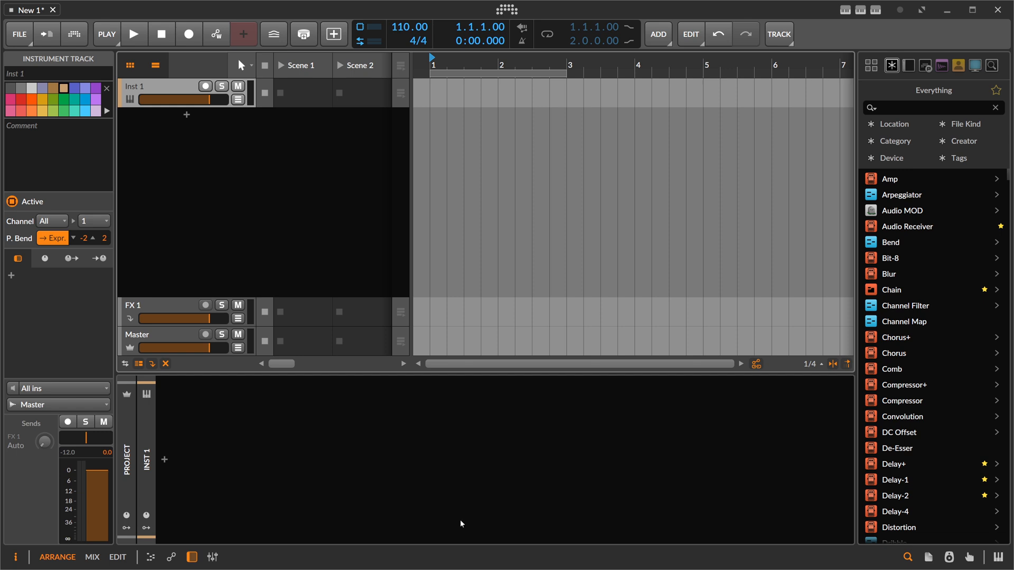
mouse_move(174, 87)
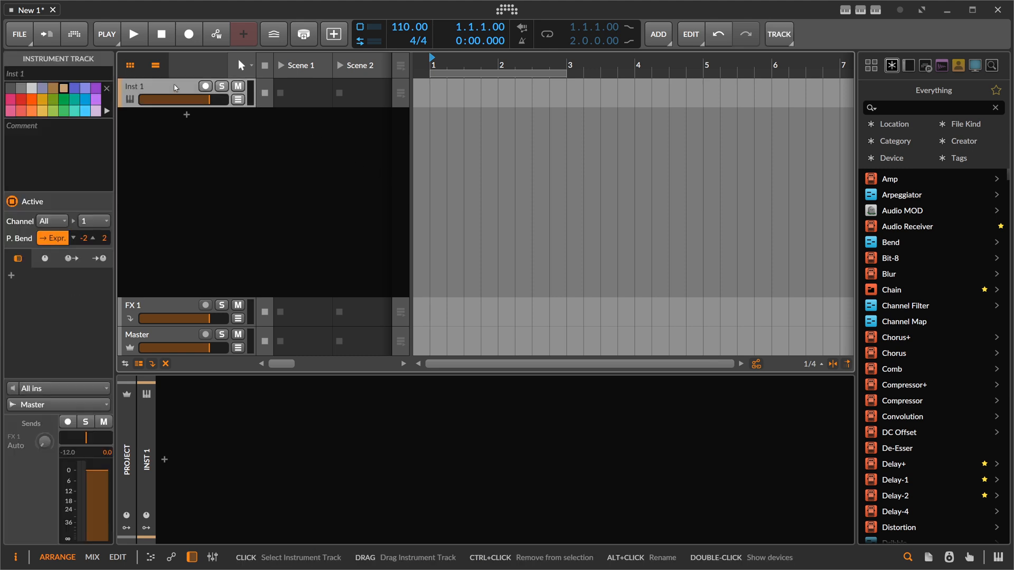
mouse_move(192, 422)
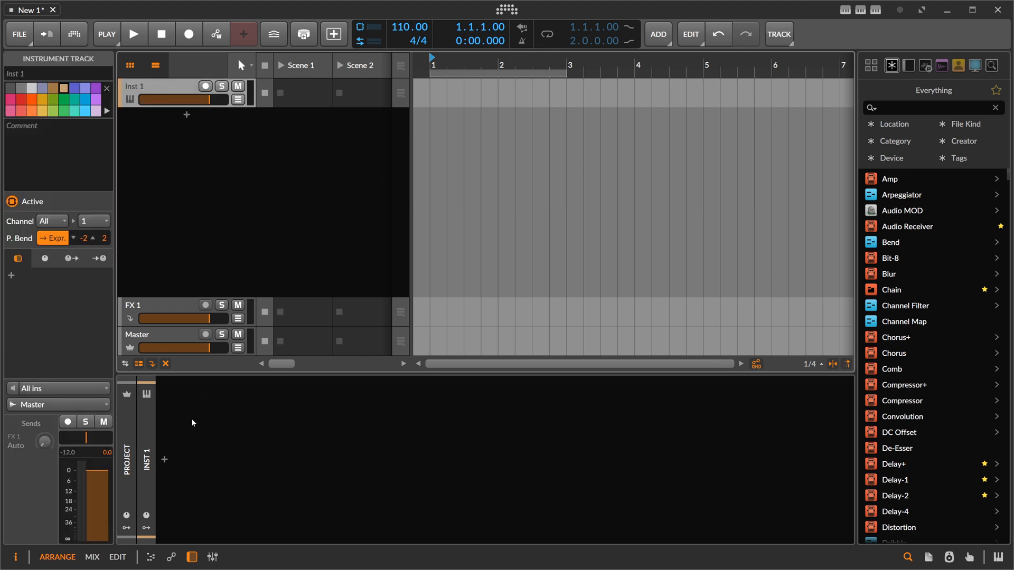
mouse_move(166, 461)
text(eq cu)
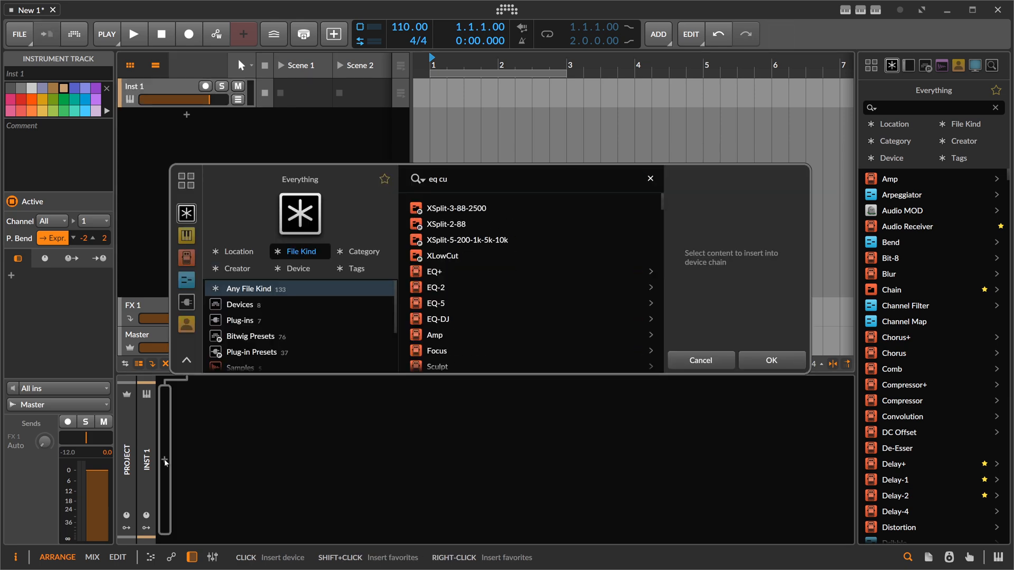
Step: Search 'eq curve', insert EQ Curve Analyzer 2 and briefly view its plugin window
text(rve)
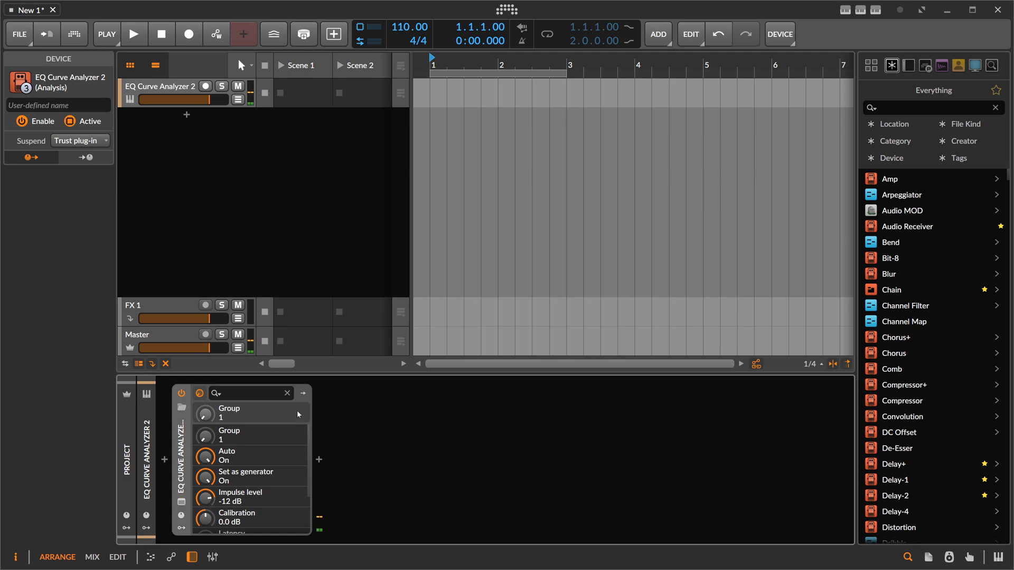
click(318, 460)
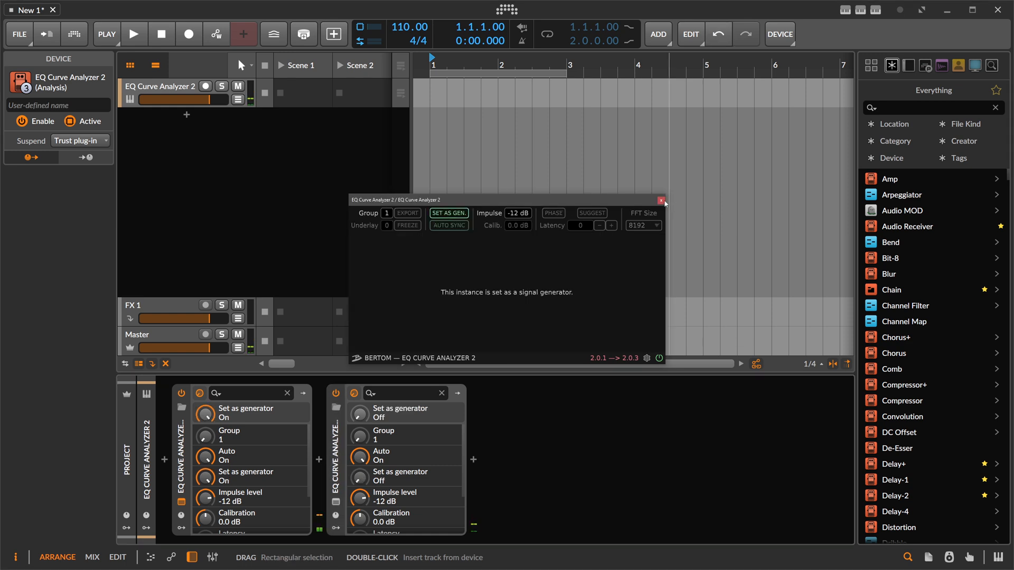
click(660, 199)
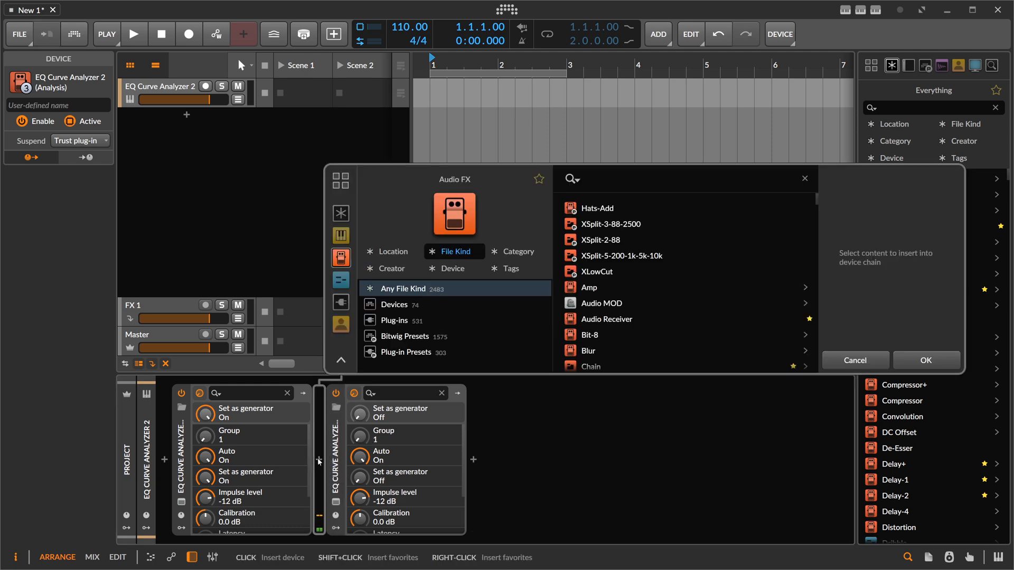
Step: Search 'oz' to insert Ozone 8 between the two analyzers
text(oz)
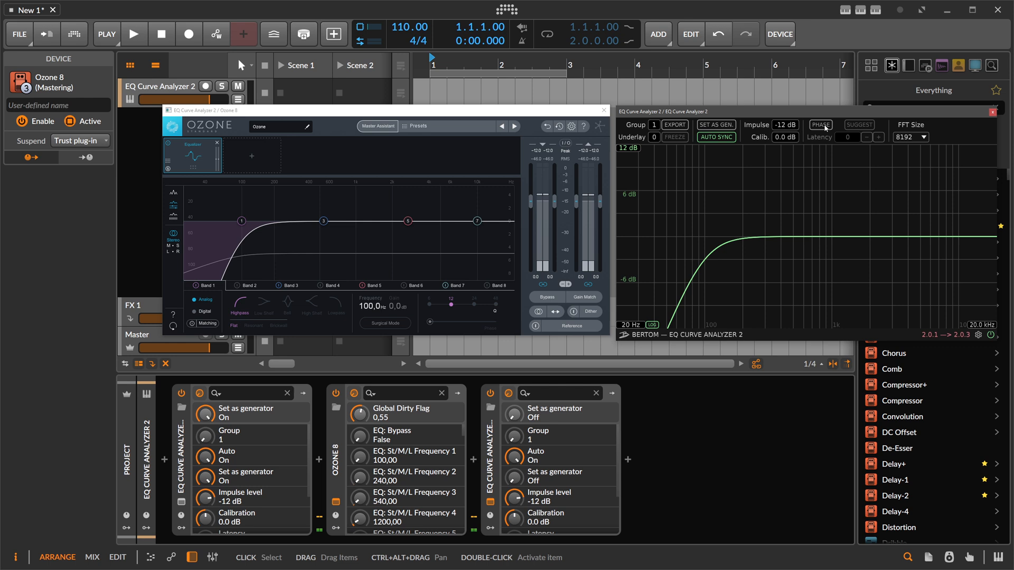
Step: Show the PHASE curve on the receiving analyzer and move the Ozone window aside
click(820, 125)
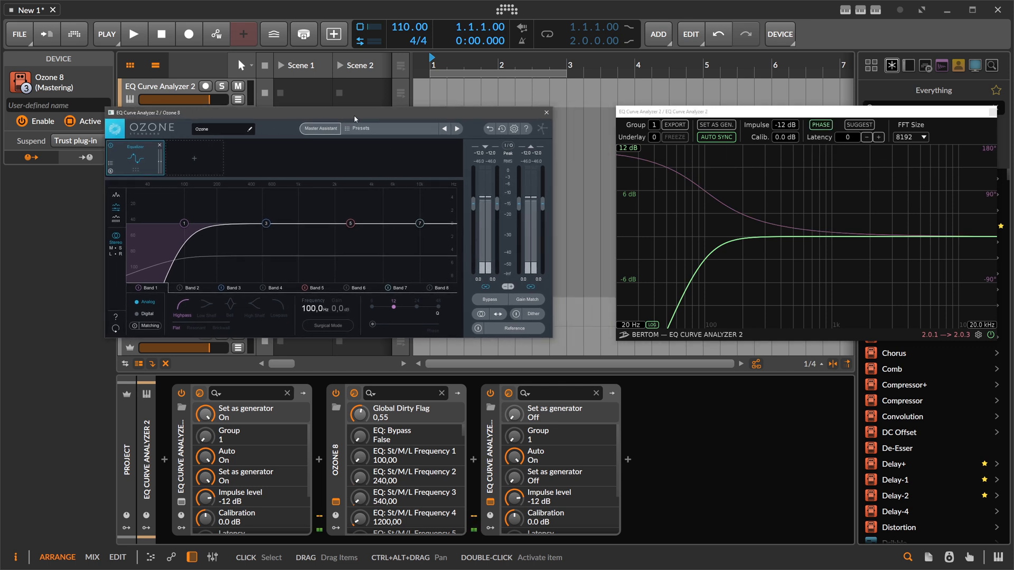
drag(355, 112, 357, 111)
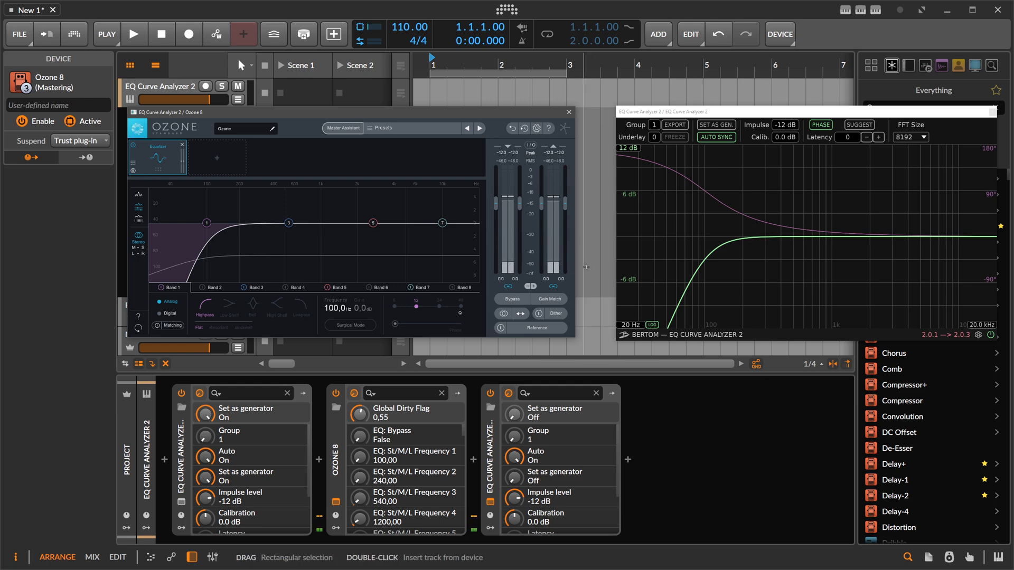
mouse_move(678, 155)
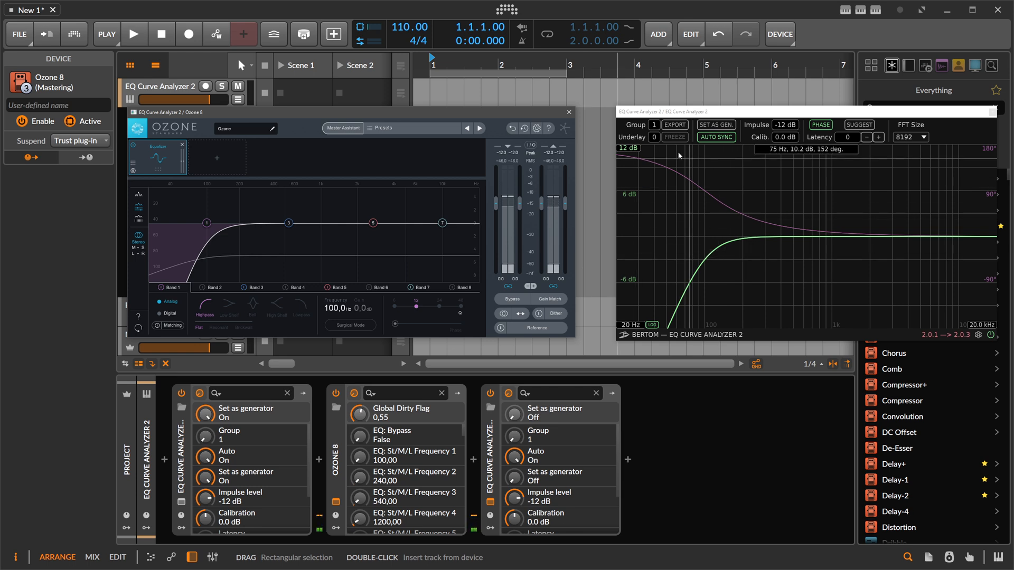
mouse_move(620, 156)
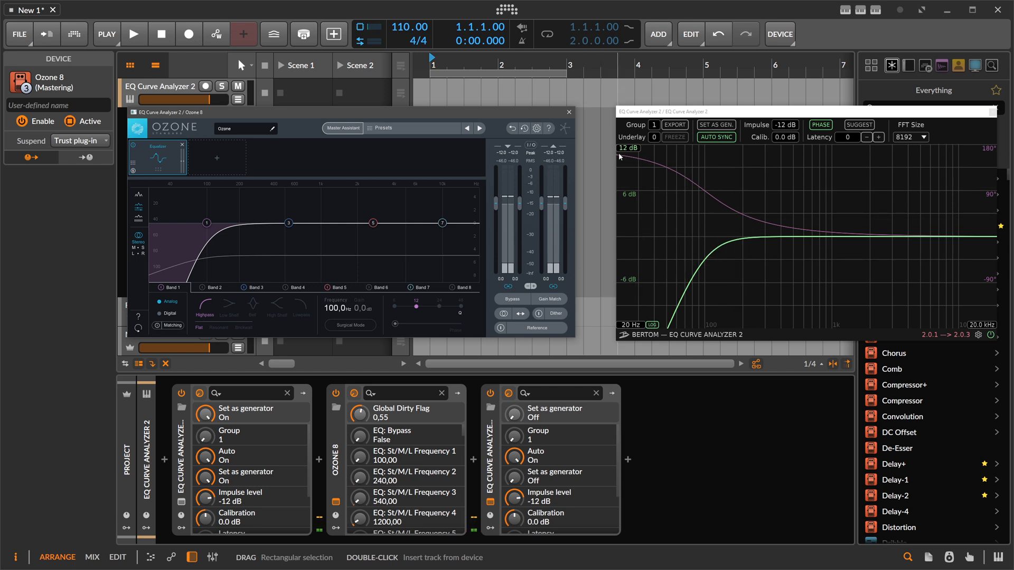
mouse_move(667, 171)
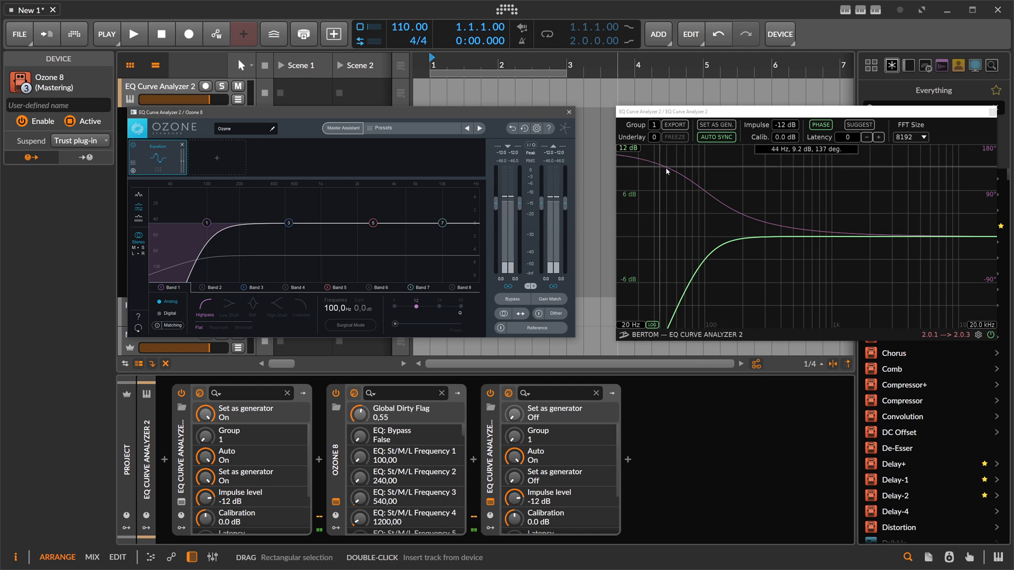
mouse_move(734, 224)
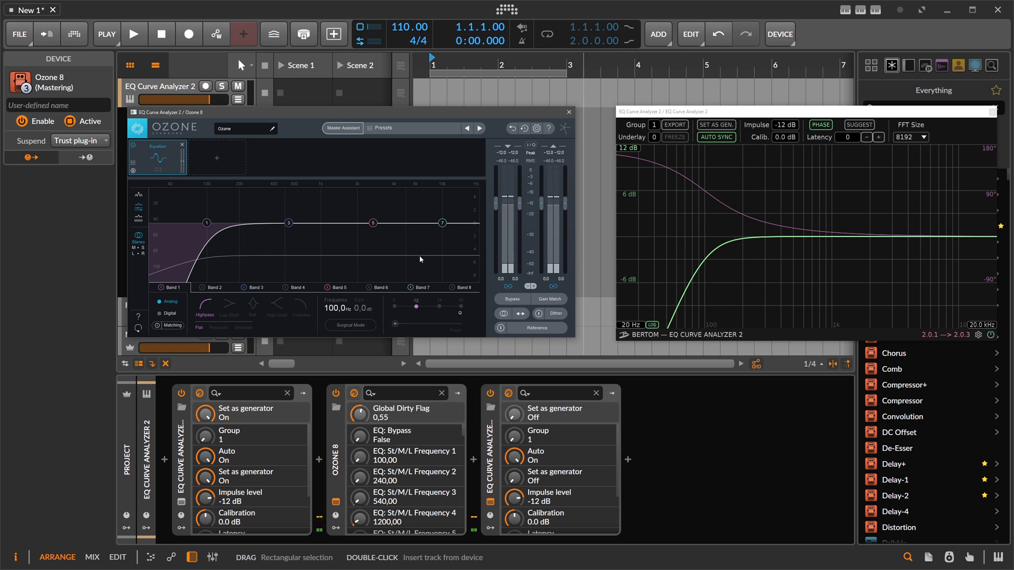
mouse_move(288, 160)
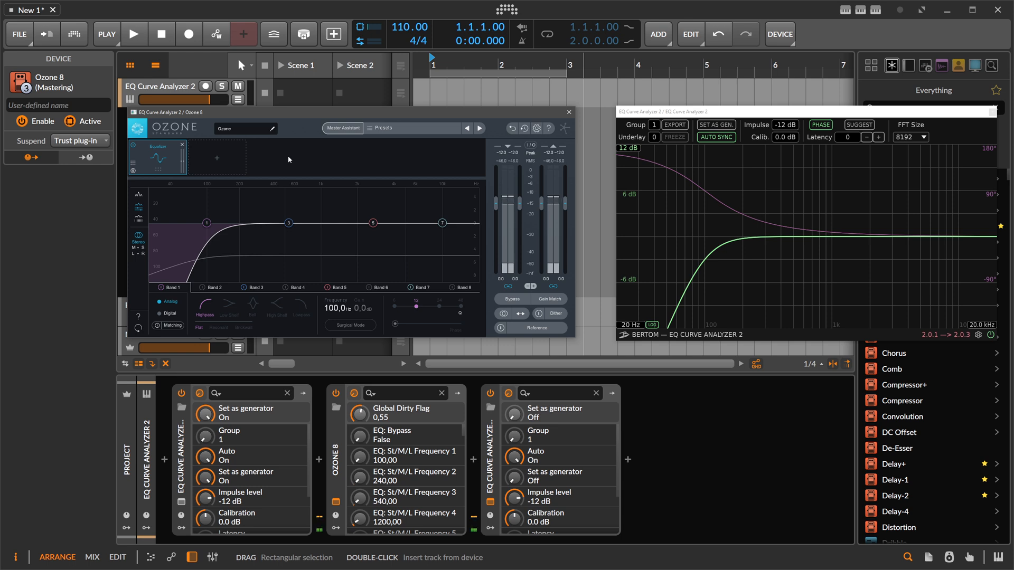
mouse_move(175, 313)
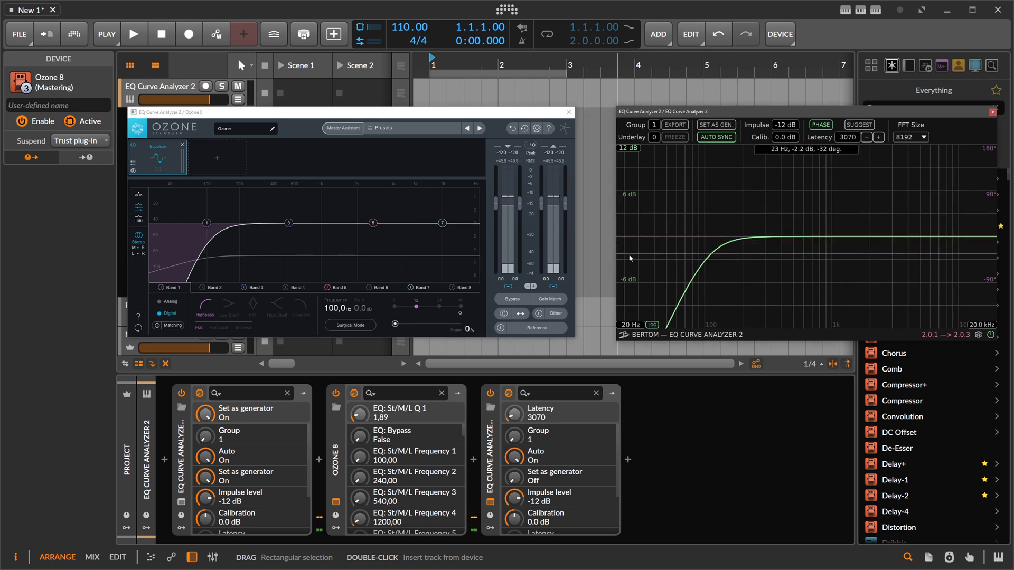
mouse_move(619, 238)
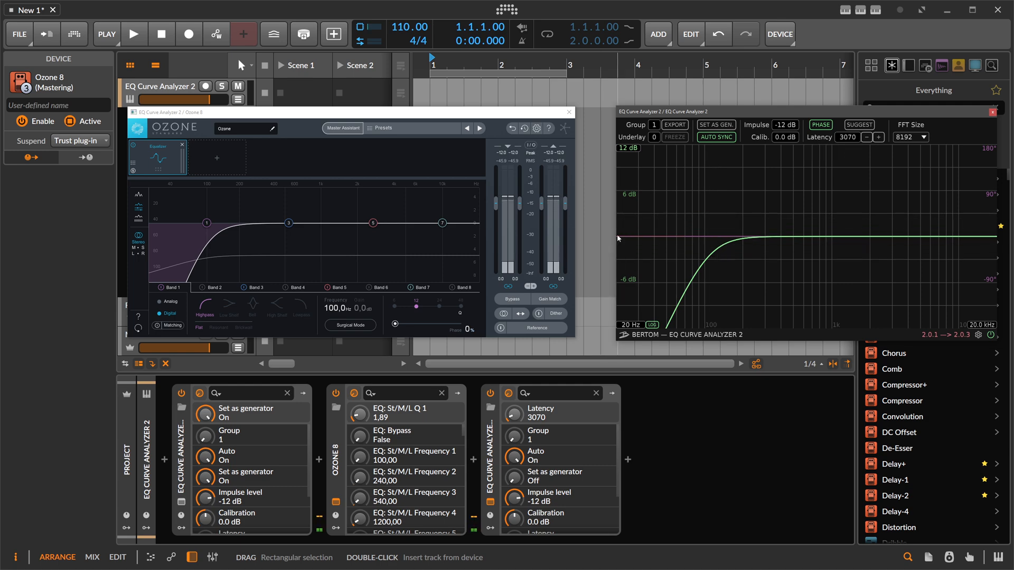
mouse_move(761, 240)
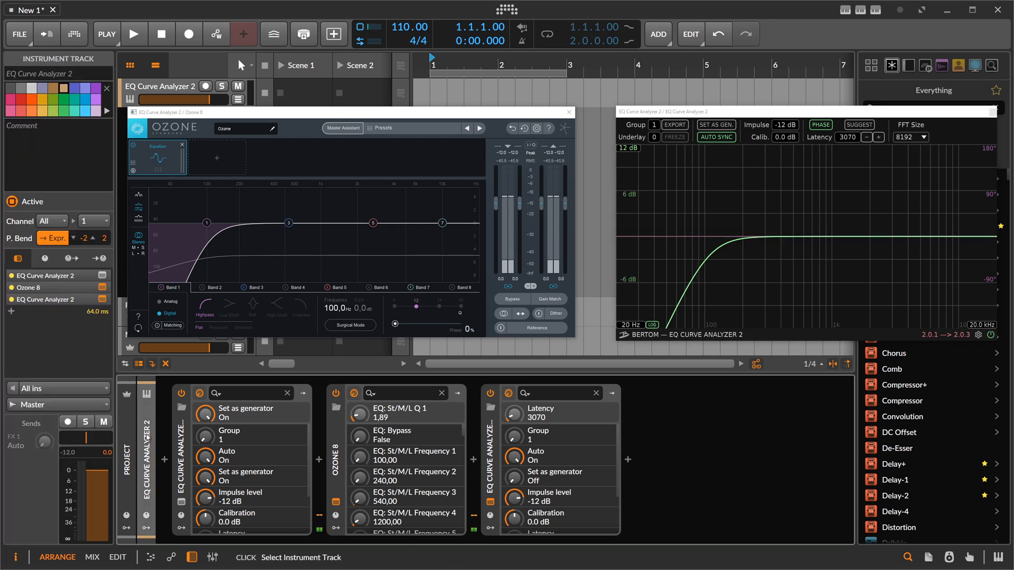
mouse_move(97, 313)
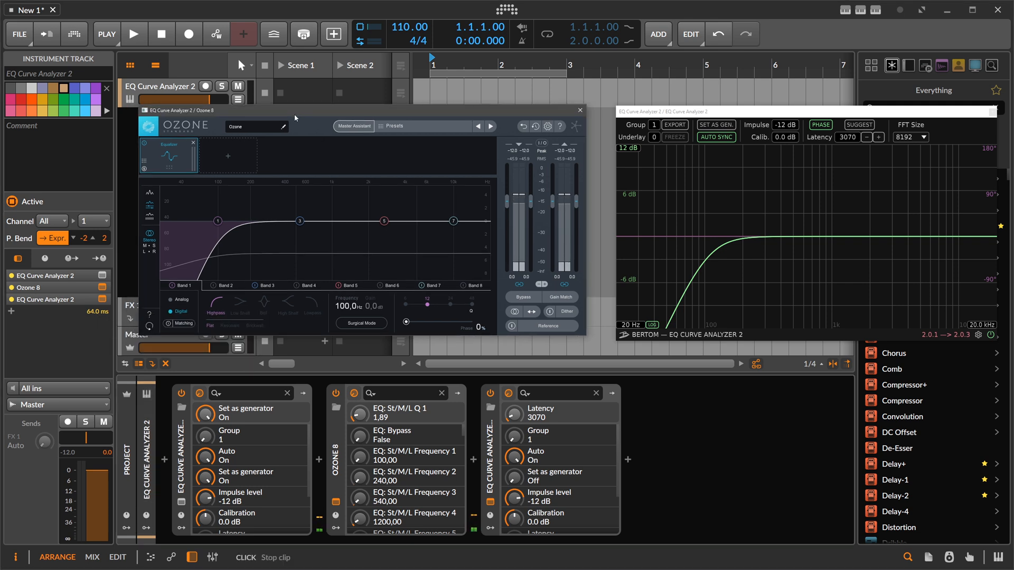
mouse_move(301, 229)
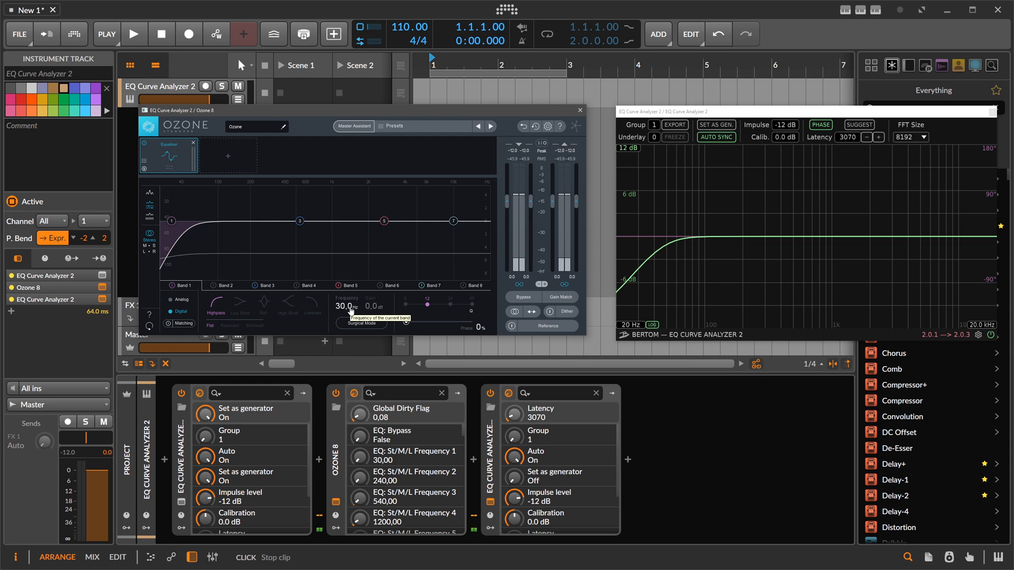
mouse_move(318, 253)
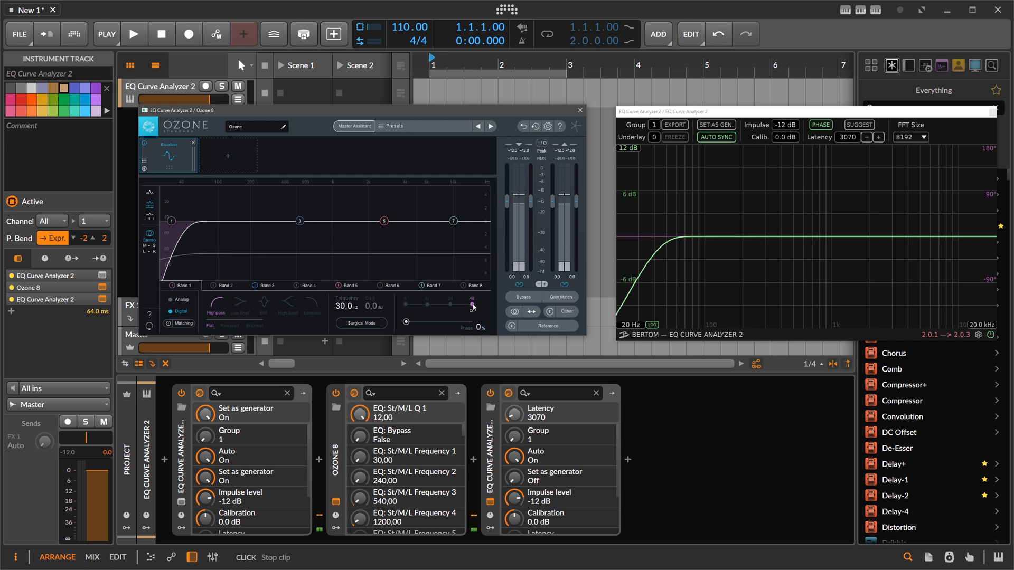
mouse_move(473, 305)
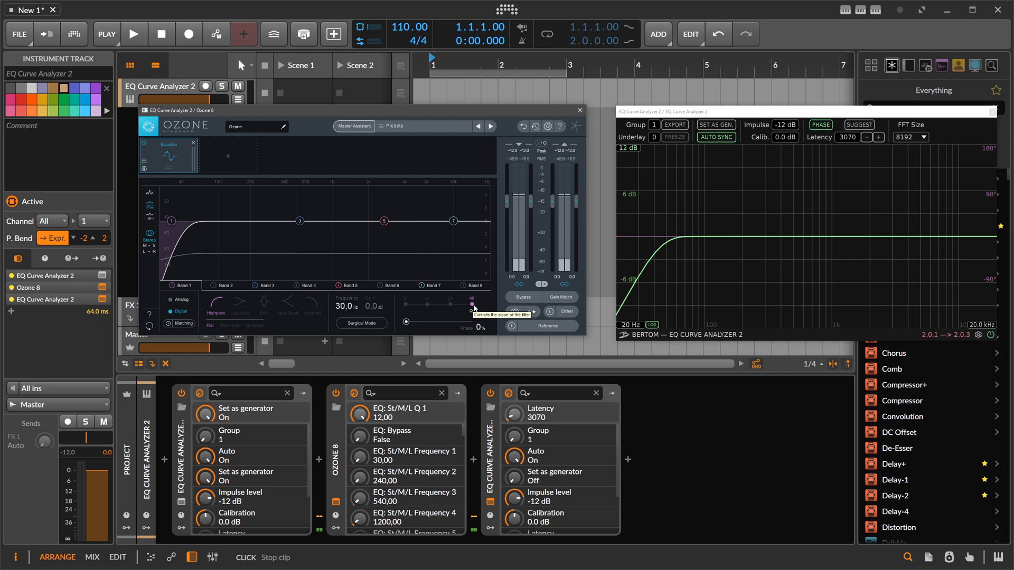
mouse_move(454, 306)
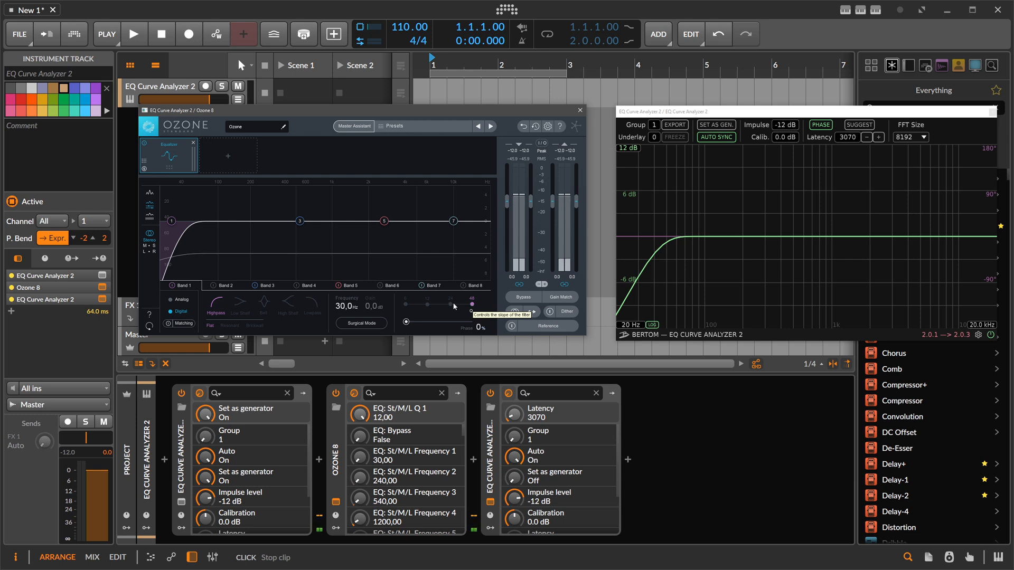
mouse_move(232, 140)
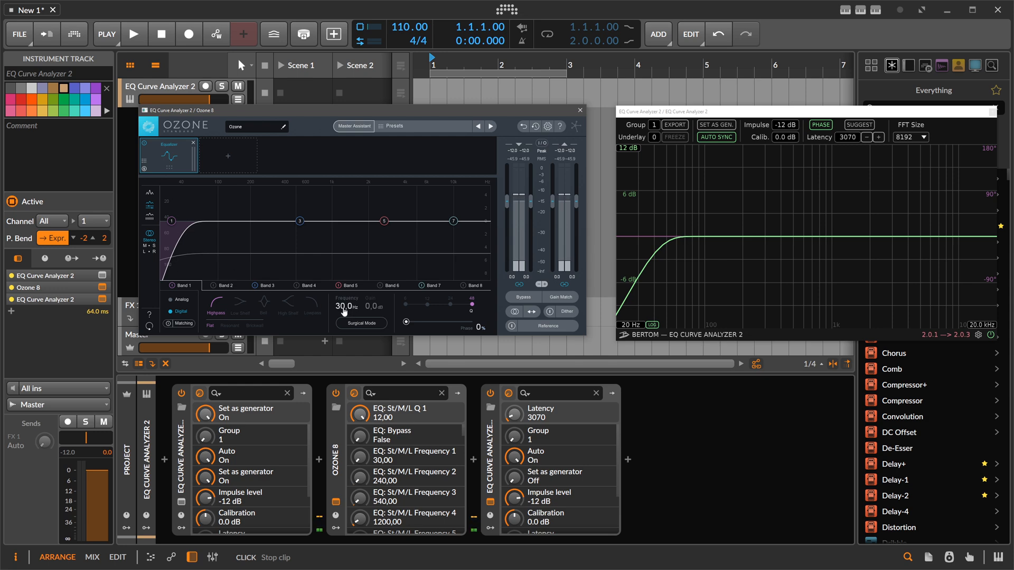
mouse_move(655, 228)
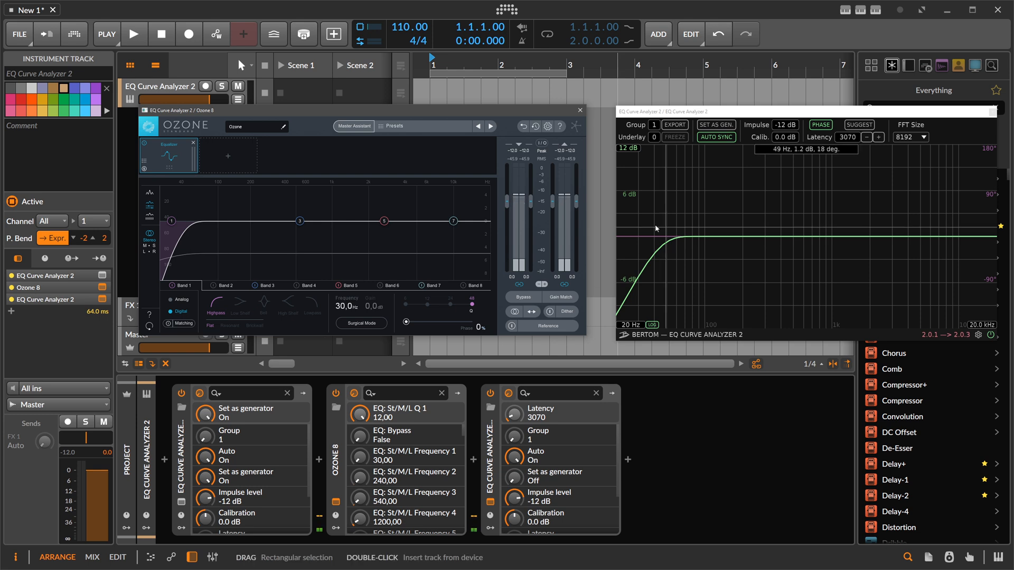
mouse_move(619, 270)
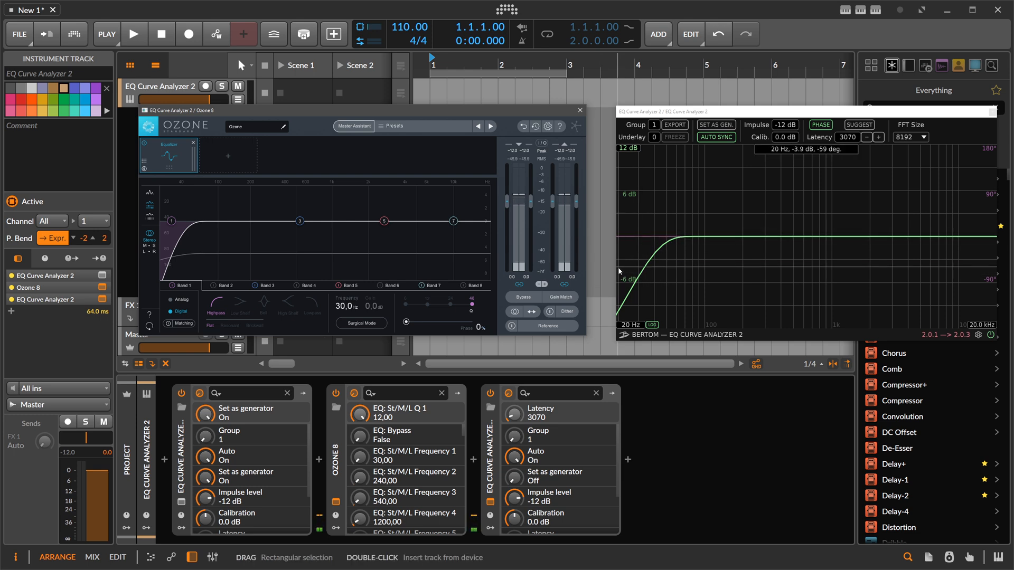
mouse_move(638, 260)
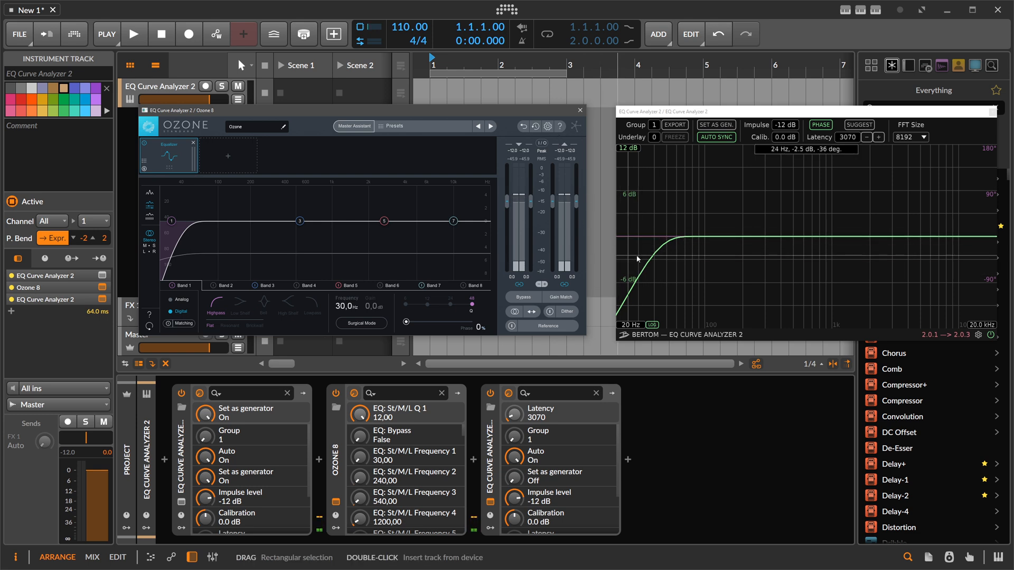
mouse_move(644, 270)
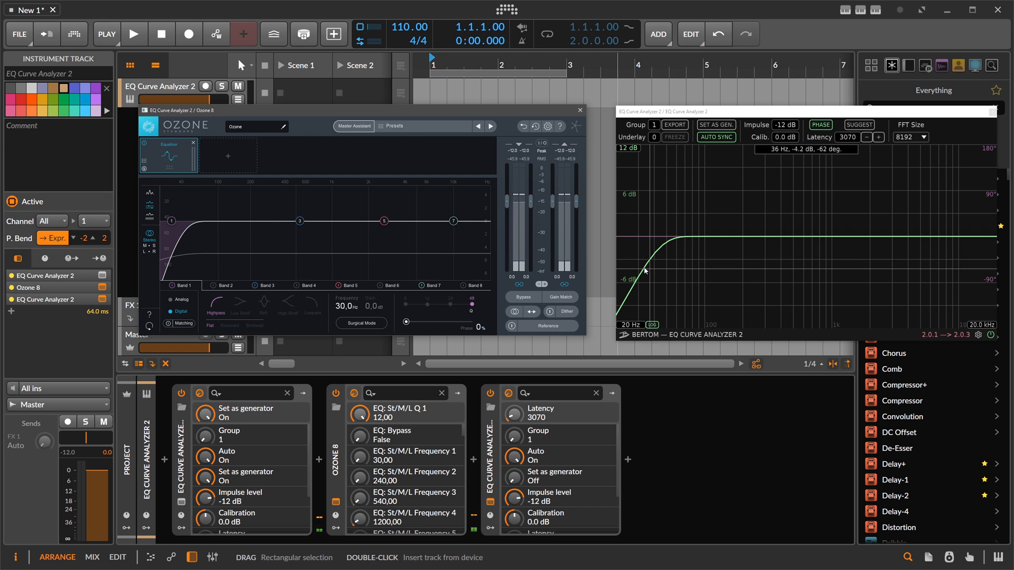
mouse_move(198, 469)
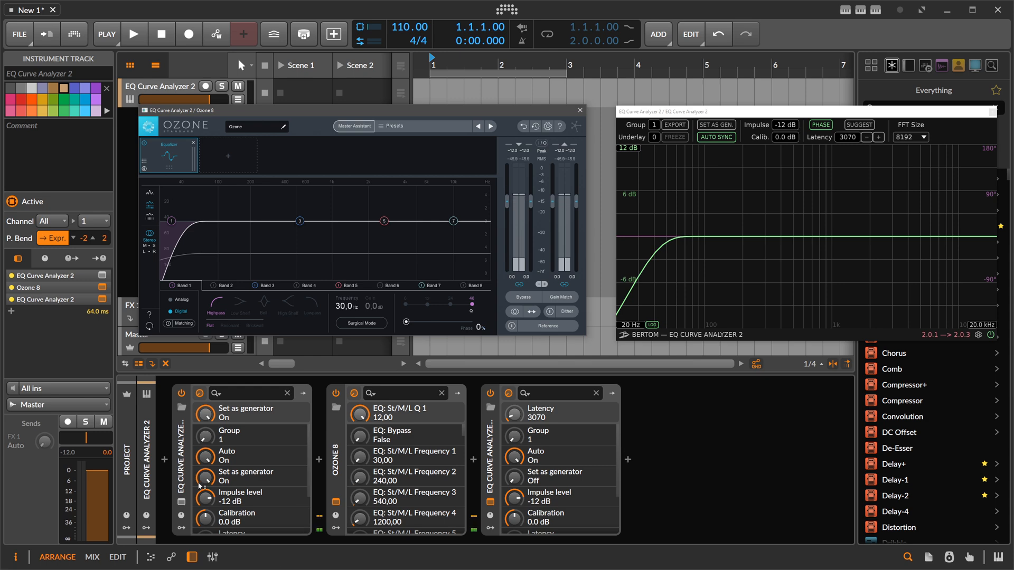
Step: Set the generator analyzer's test impulse level to 0 dB
click(716, 125)
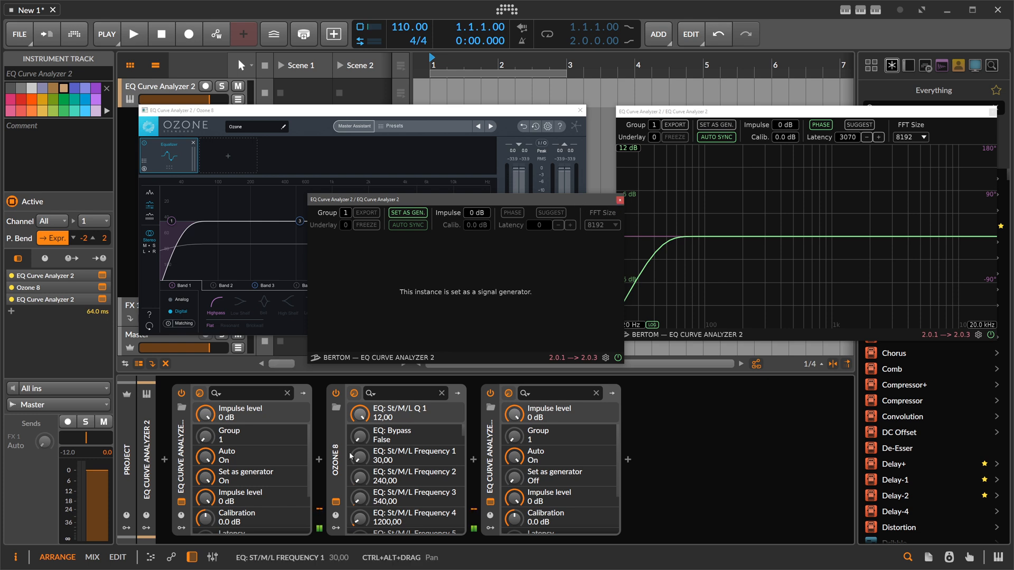
mouse_move(420, 428)
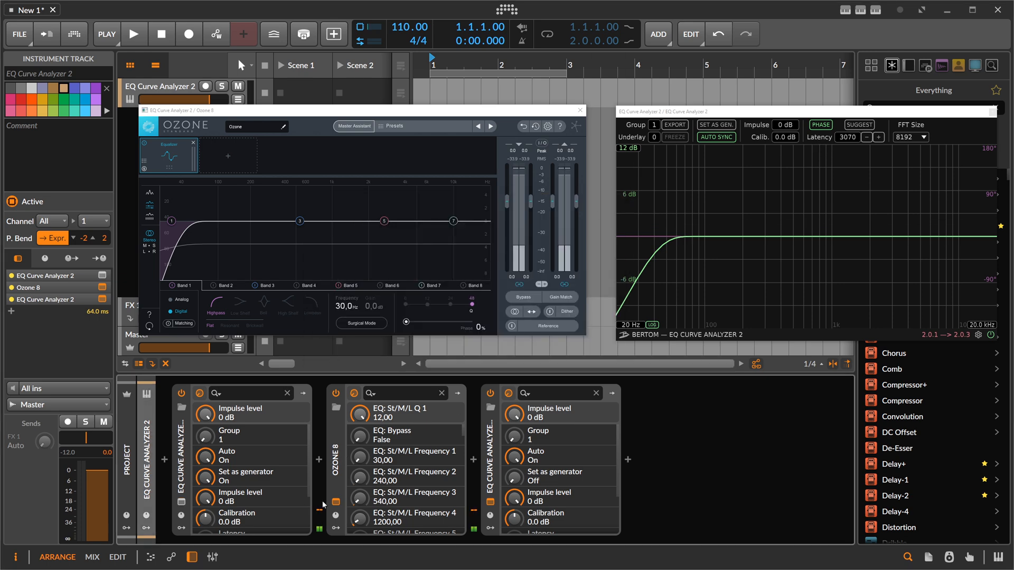
mouse_move(475, 518)
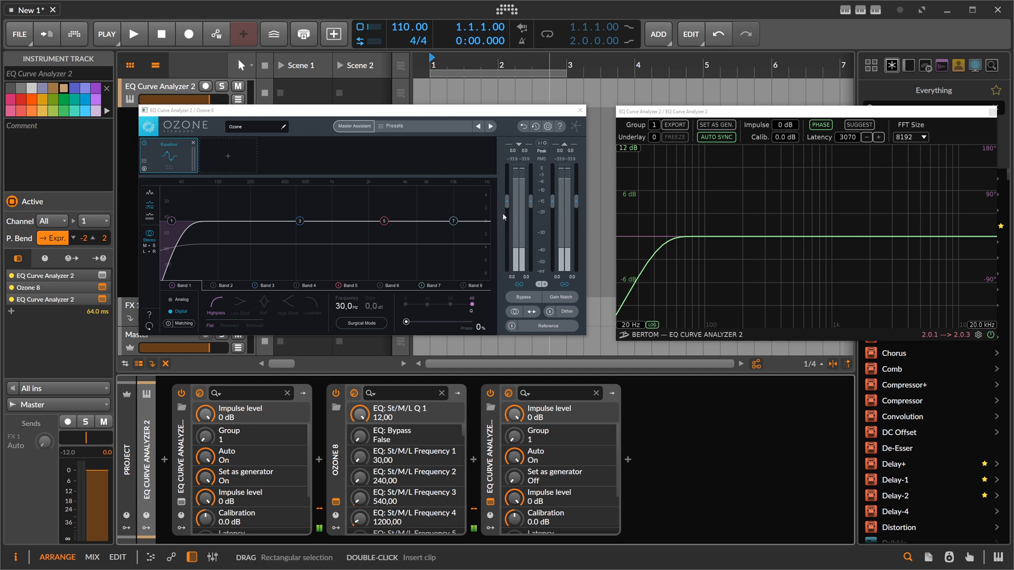
mouse_move(475, 444)
text(rol)
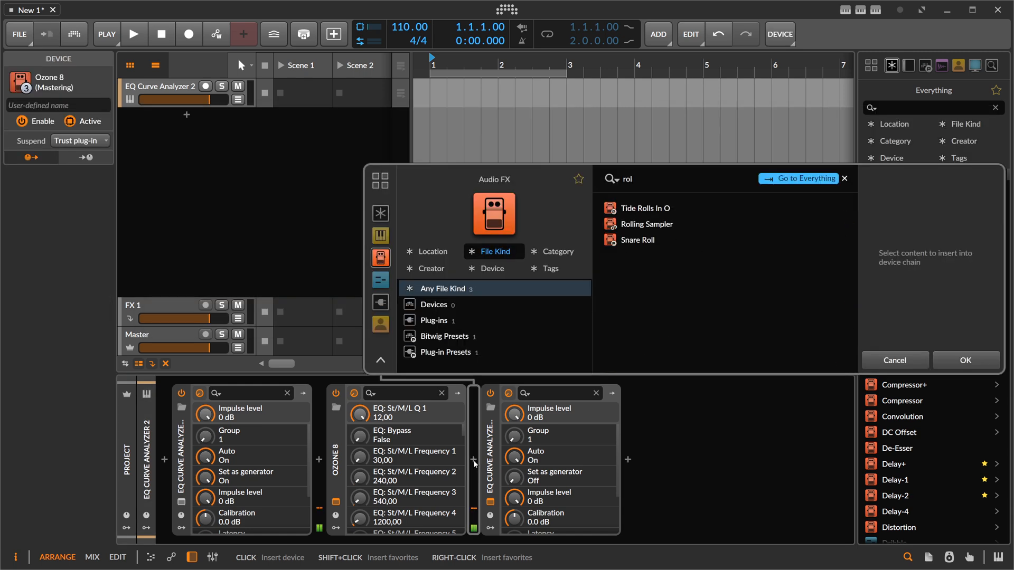
Step: Insert Rolling Sampler after Ozone 8 and close the Ozone and analyzer windows
click(645, 208)
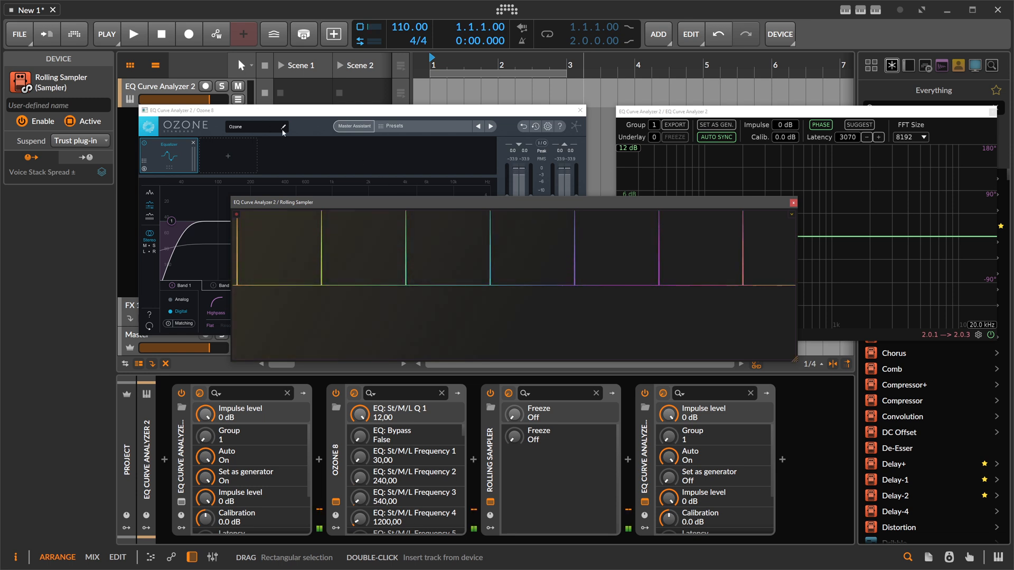
click(578, 109)
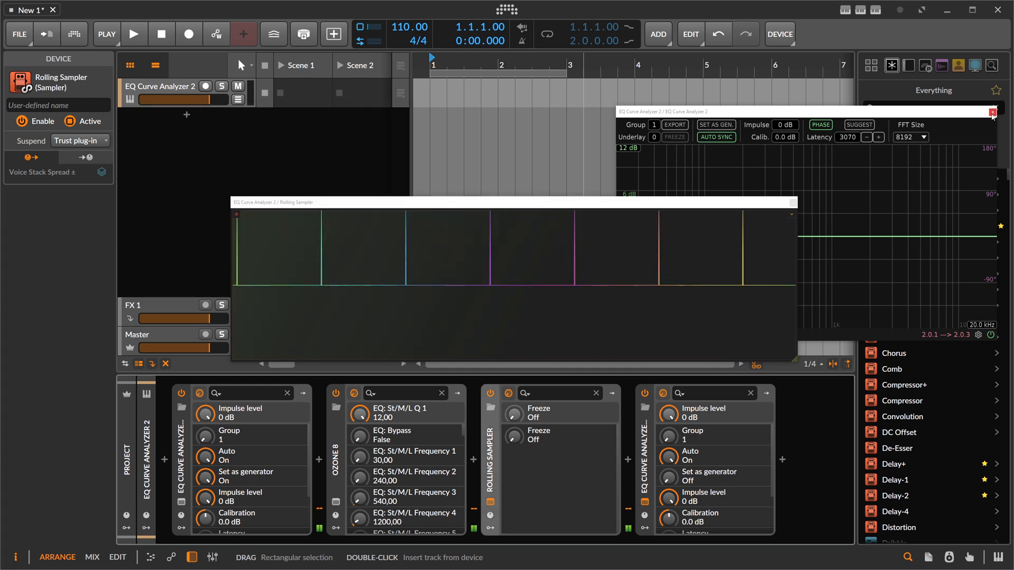
click(993, 111)
text(e)
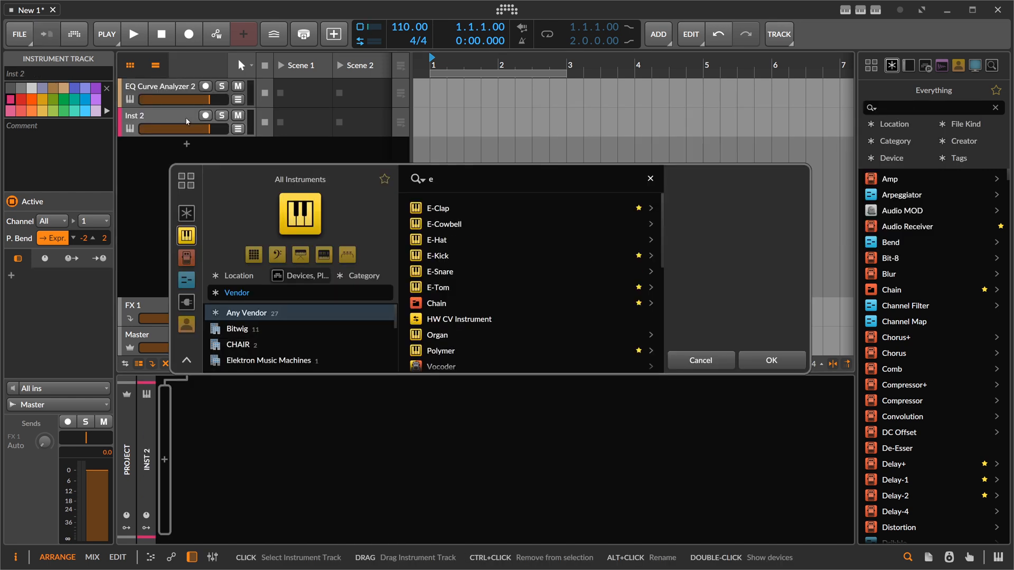
Step: Search 'eq cur' in Everything, add EQ Curve Analyzer 2 to Audio 2 and start inserting between the analyzers
text(q cur)
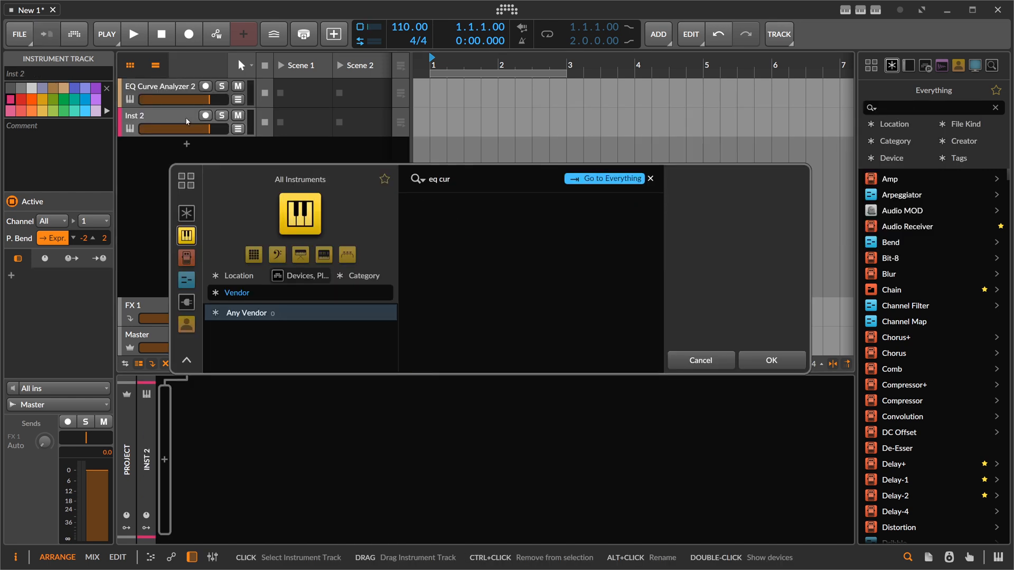
click(604, 177)
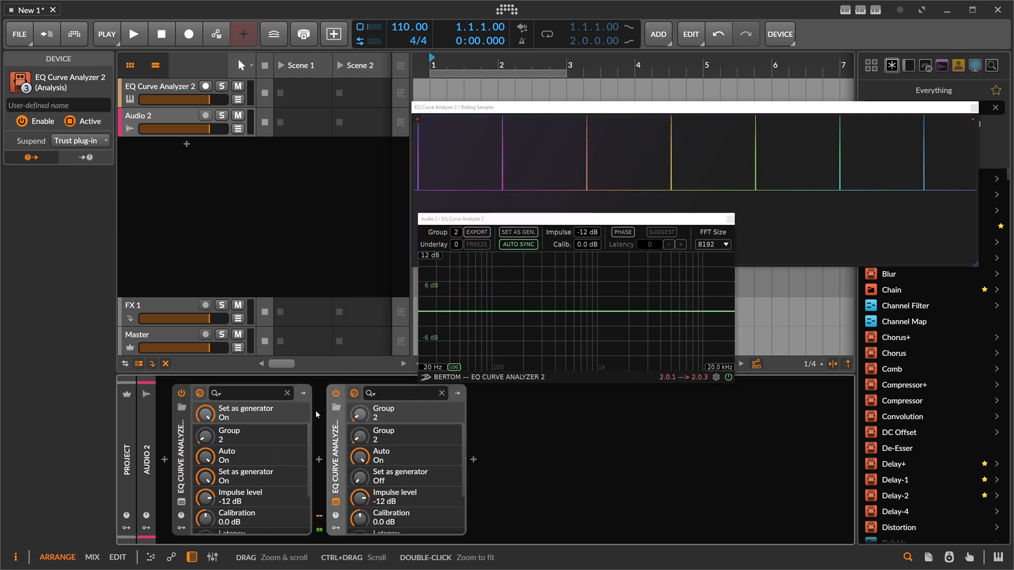
click(318, 459)
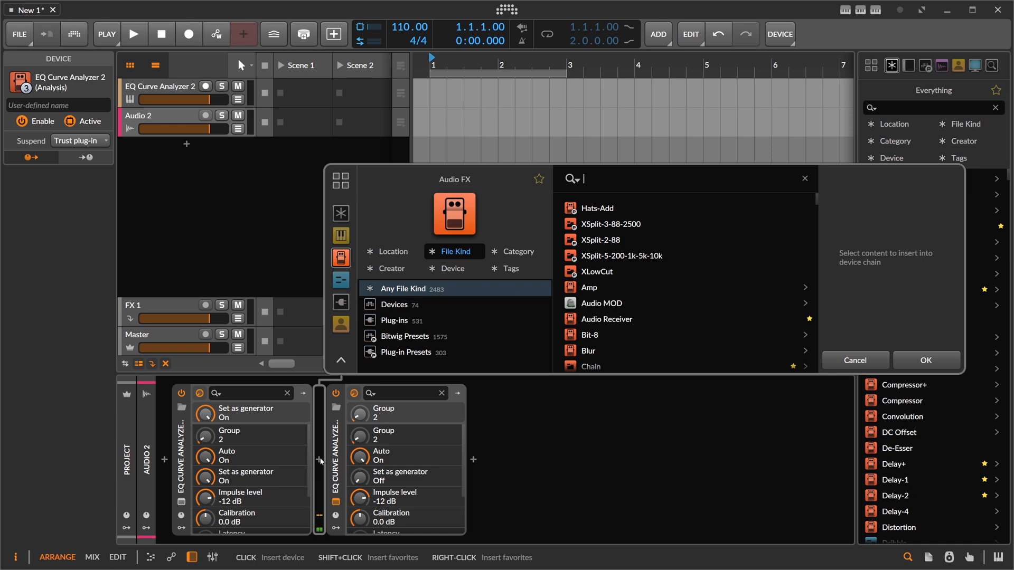
Step: Insert Convolution between the analyzers, load the bounced 62 ms impulse, then select the first track
text(convio)
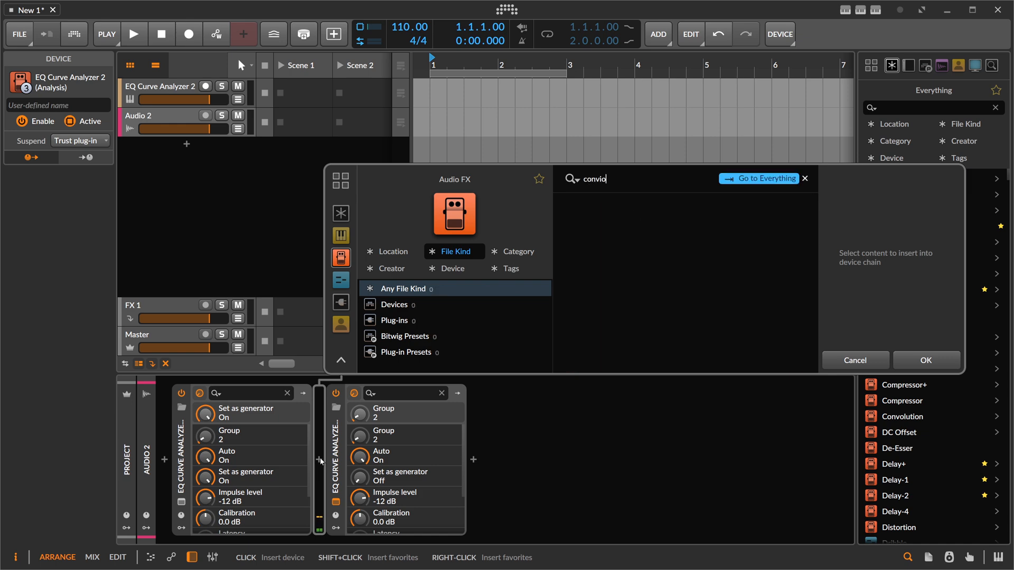
click(925, 360)
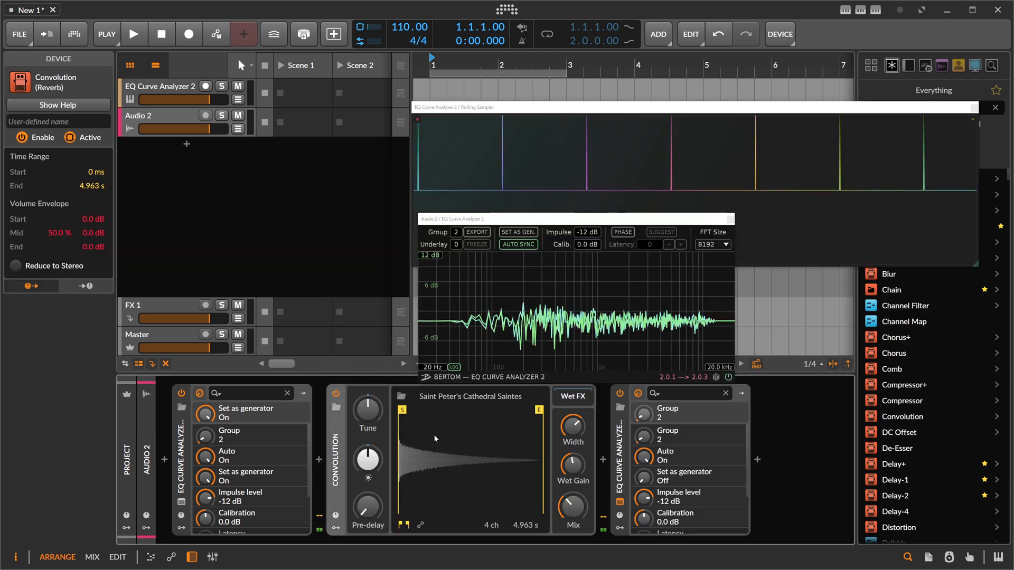
click(571, 466)
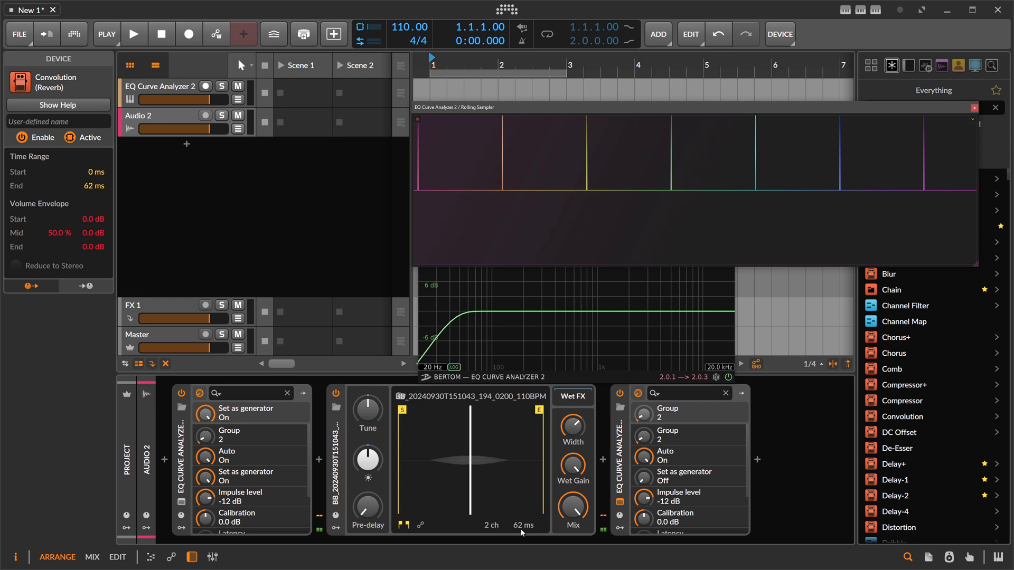
click(161, 86)
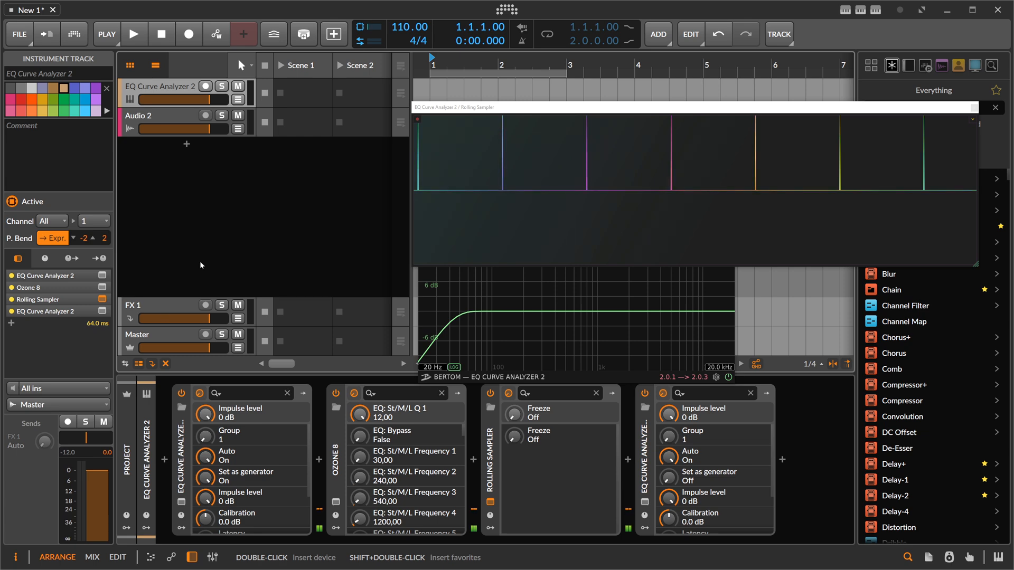
Step: Show Audio 2's analyzer curve with PHASE on and suggested latency 1497 applied
click(155, 115)
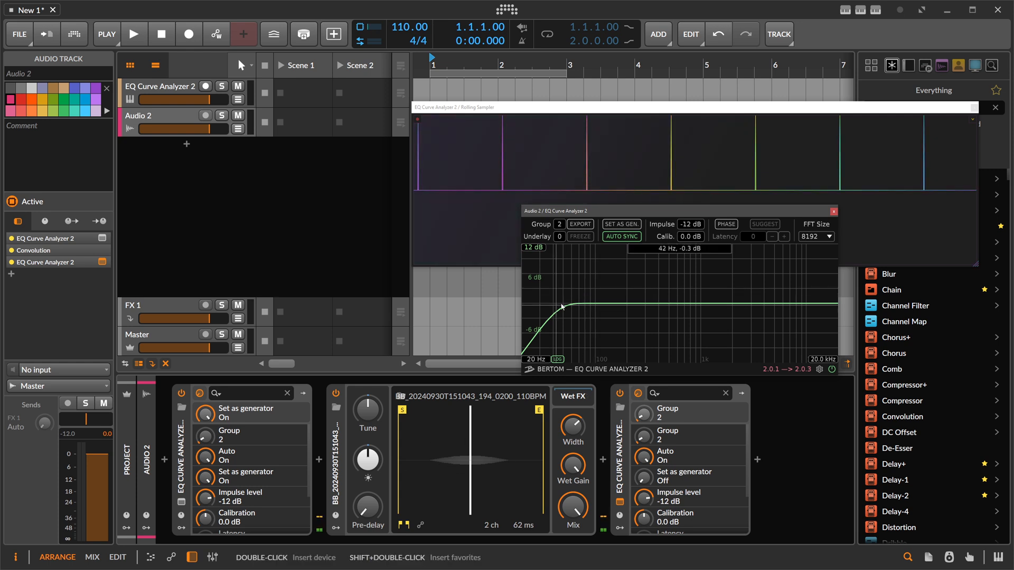
click(725, 224)
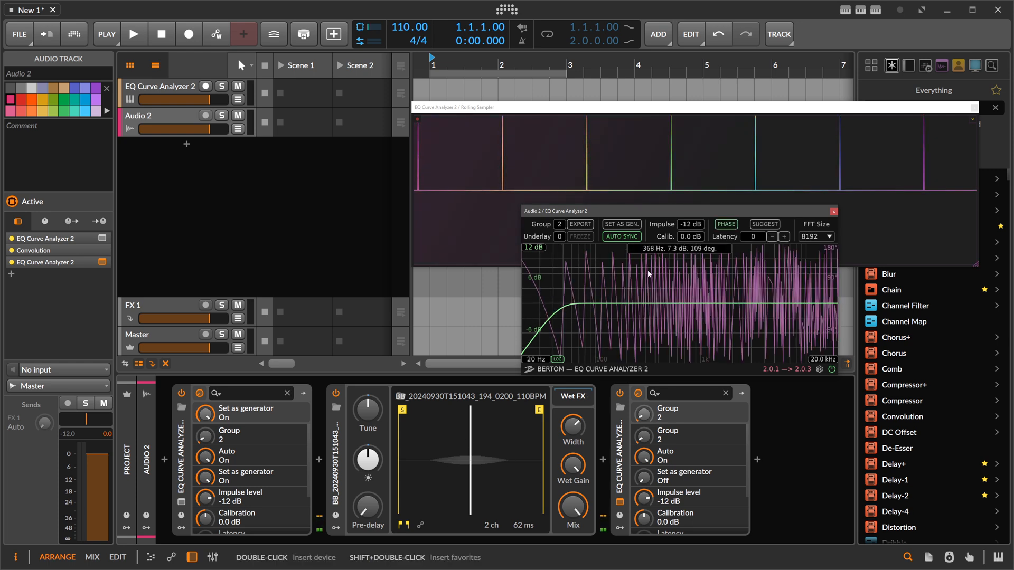
click(785, 236)
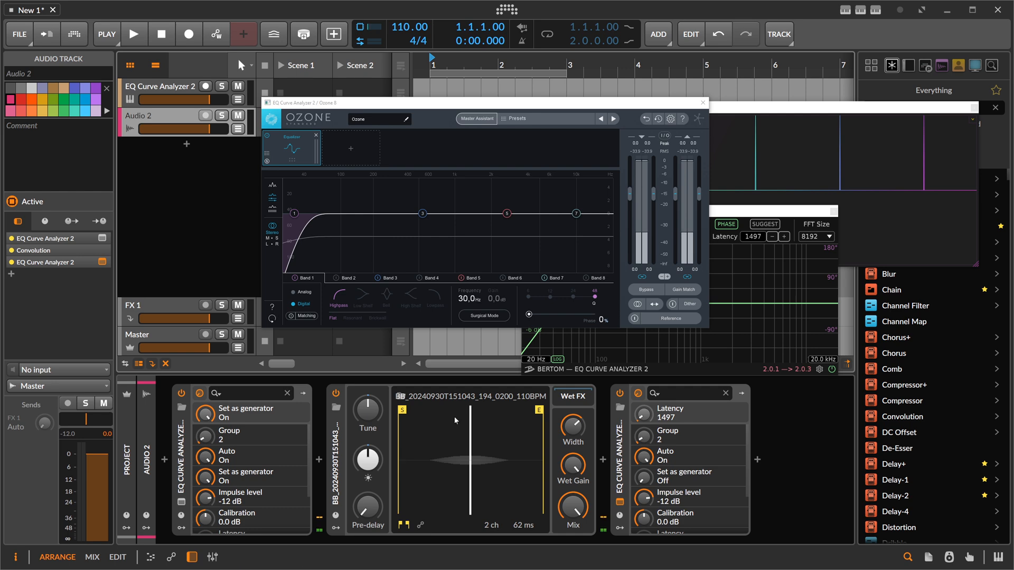
mouse_move(454, 448)
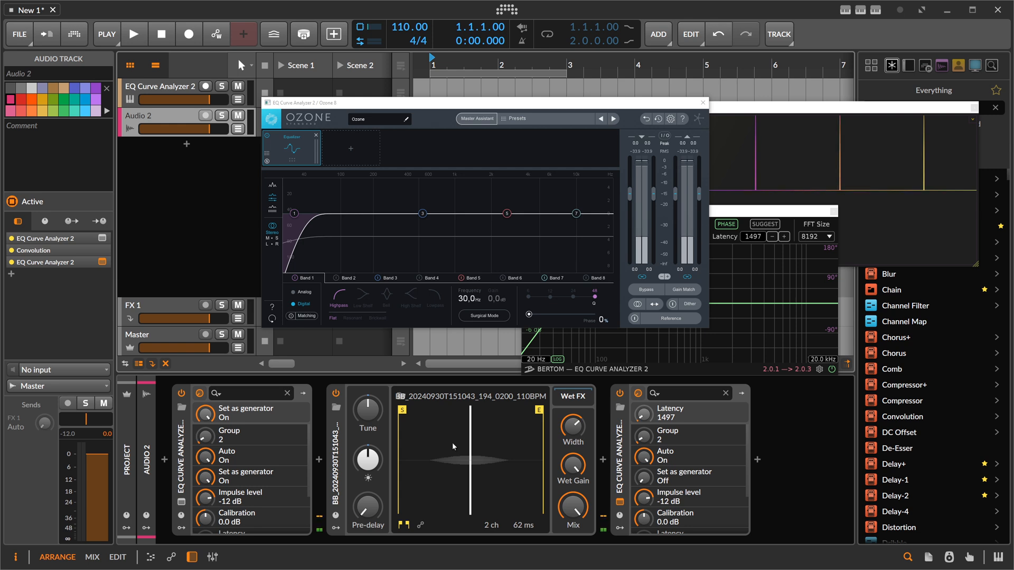
mouse_move(338, 250)
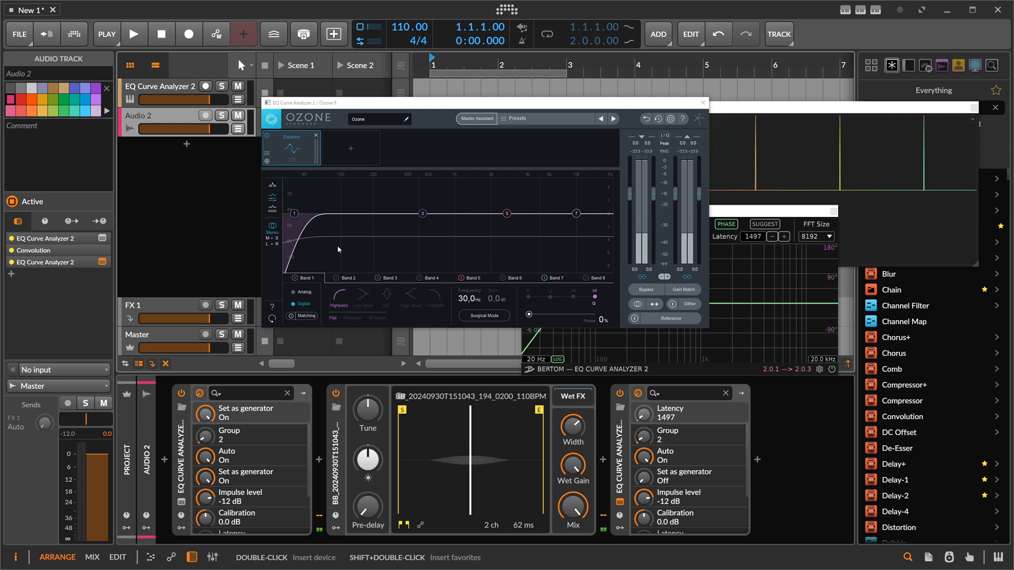
mouse_move(396, 171)
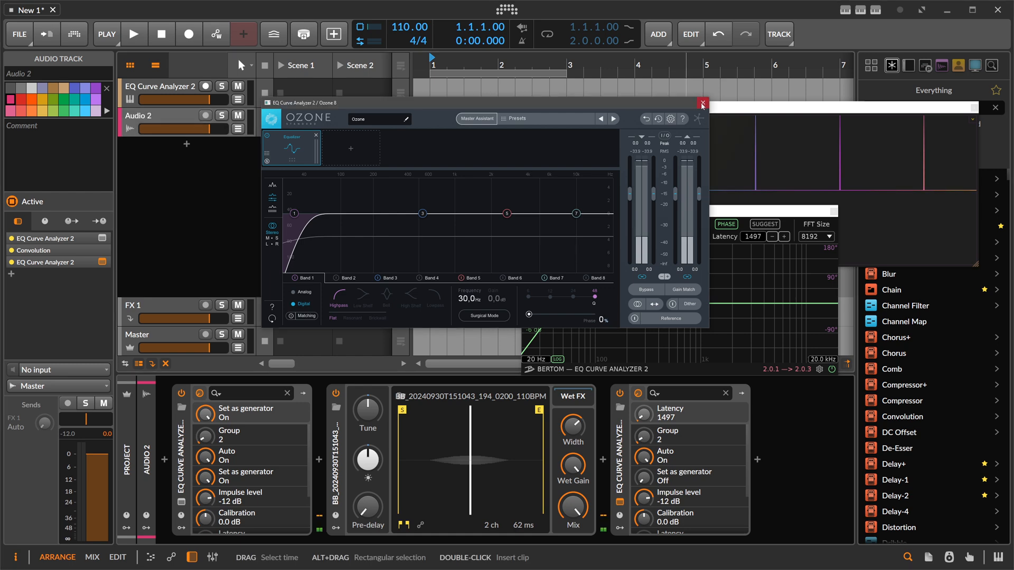
Step: Close the Ozone 8 window after reviewing its low-cut band
click(701, 104)
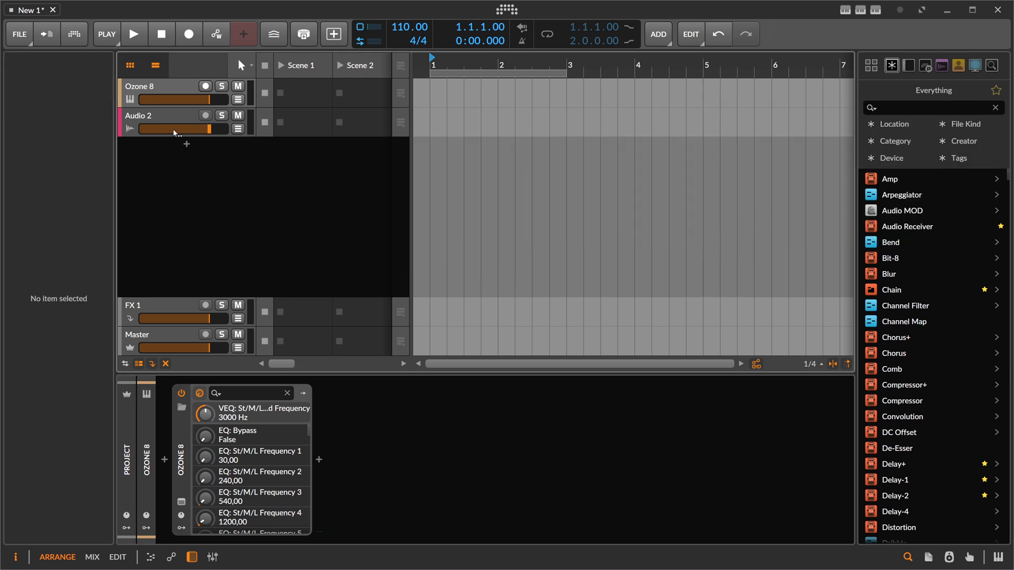
Step: Add a Test Tone device to Inst 1 and switch its waveform to Dirac impulses
click(138, 85)
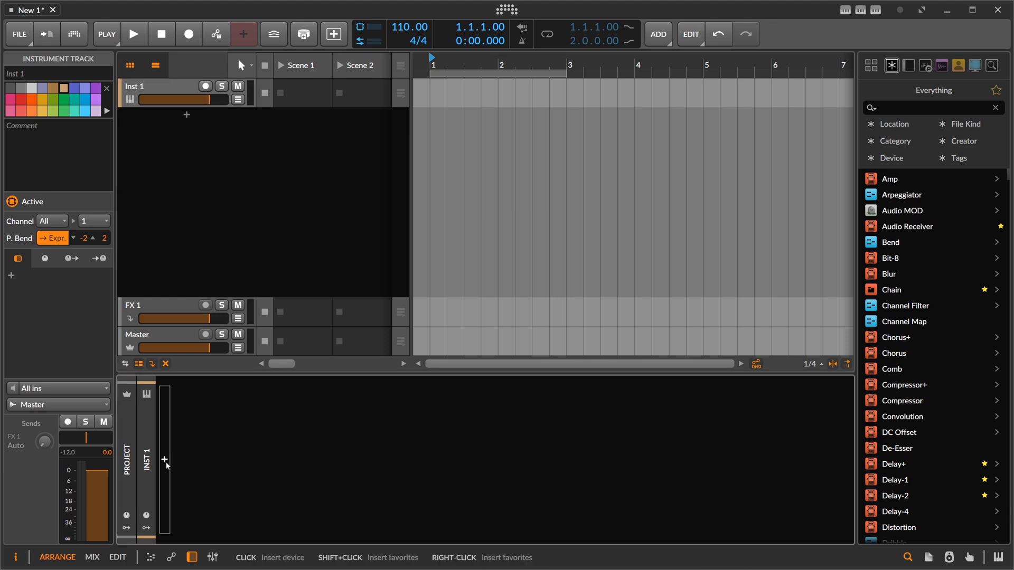
click(165, 459)
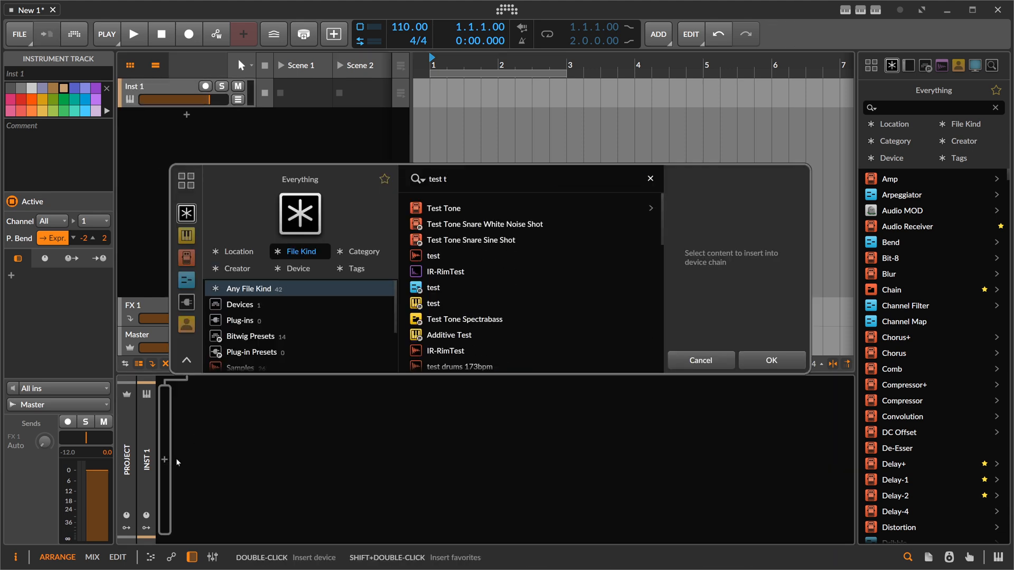
text(one)
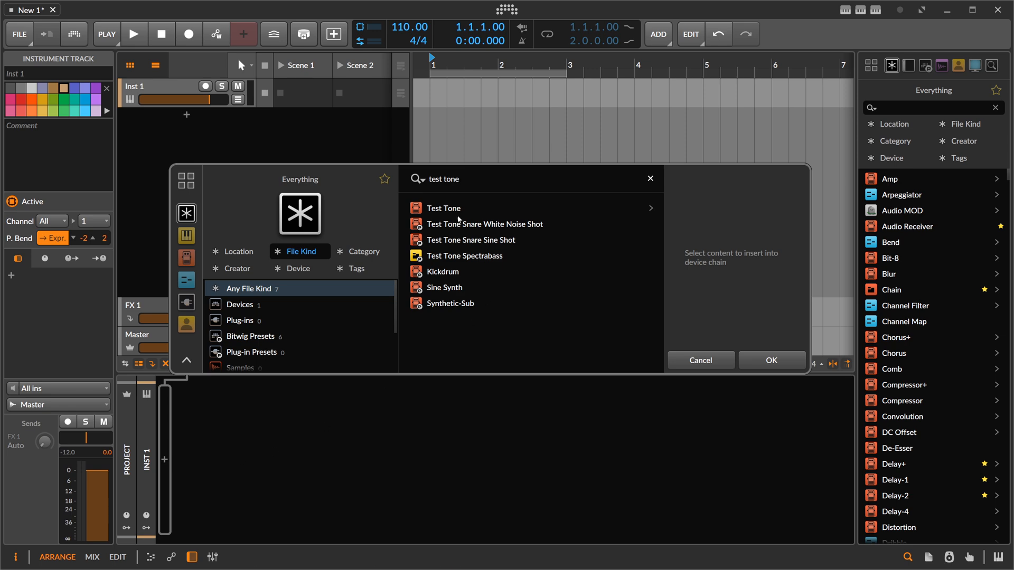
click(771, 360)
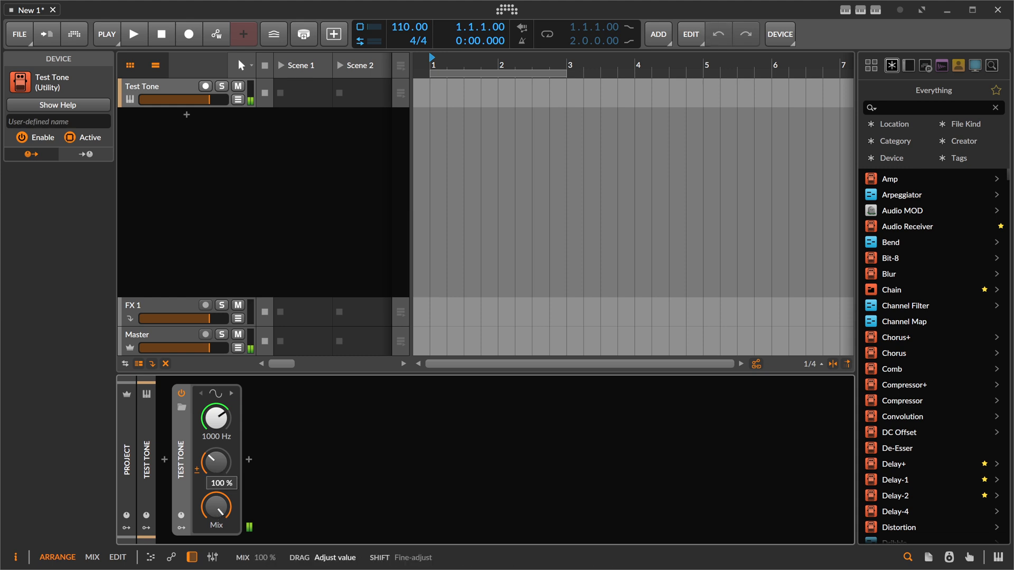
click(215, 393)
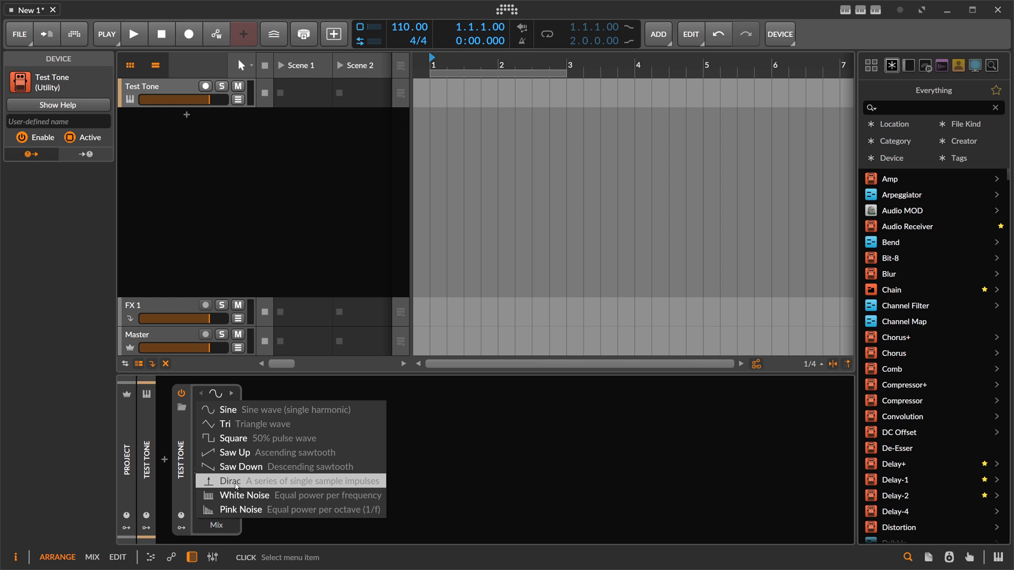
click(229, 481)
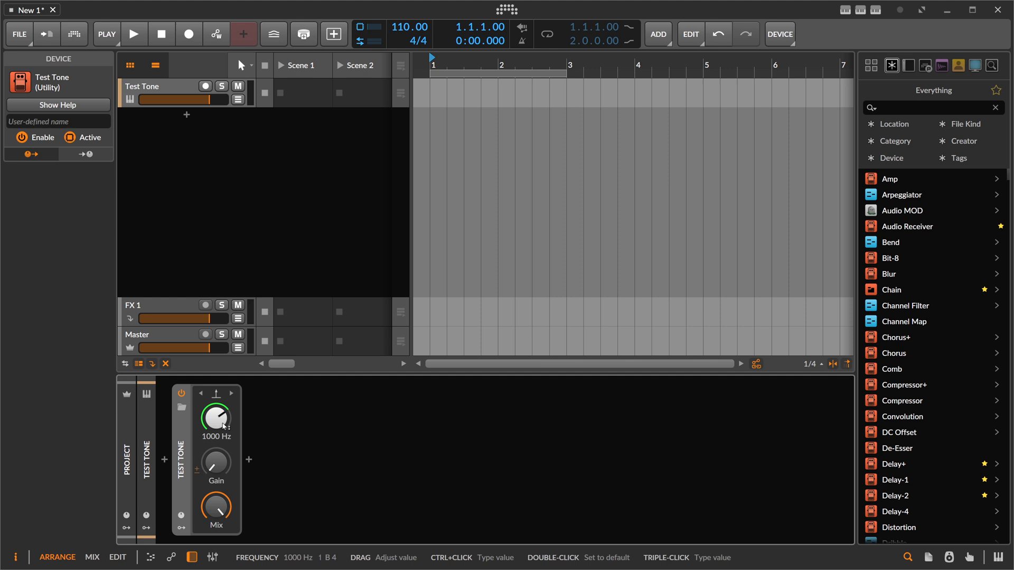
mouse_move(223, 406)
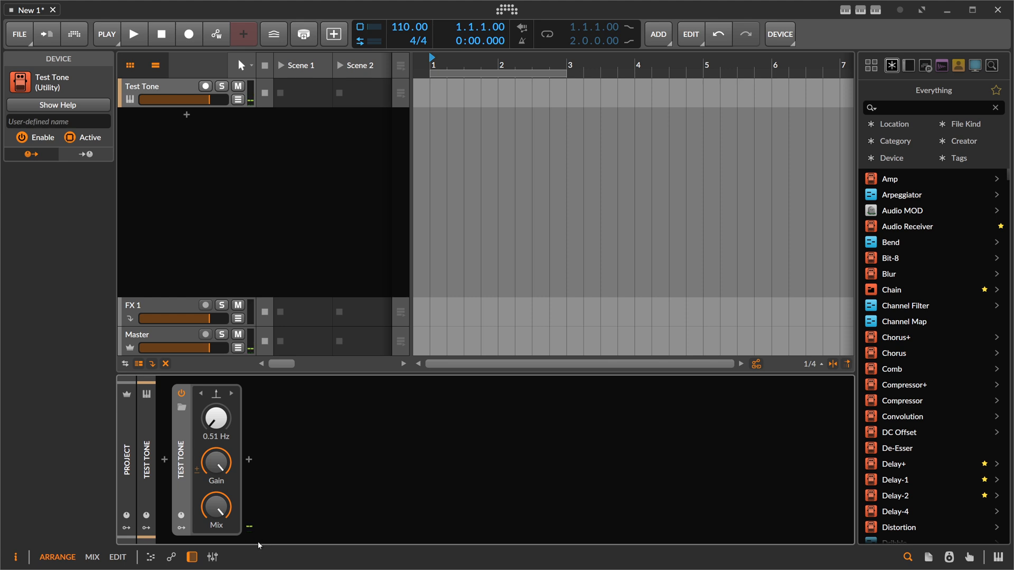
mouse_move(439, 67)
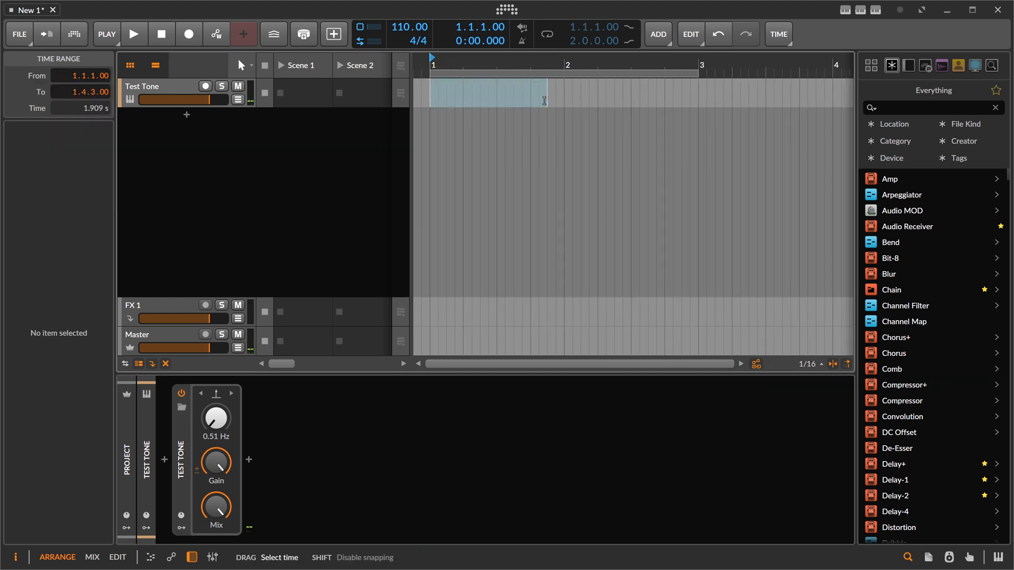
Step: Bounce the selected Test Tone impulse range to a new audio track as Test Tone-bounce-1
right_click(531, 100)
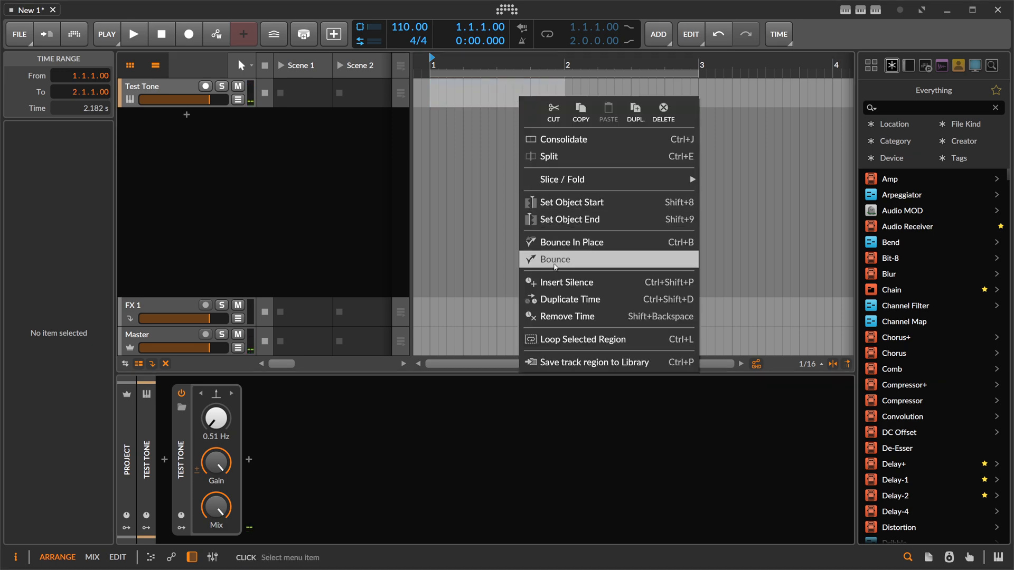
click(554, 258)
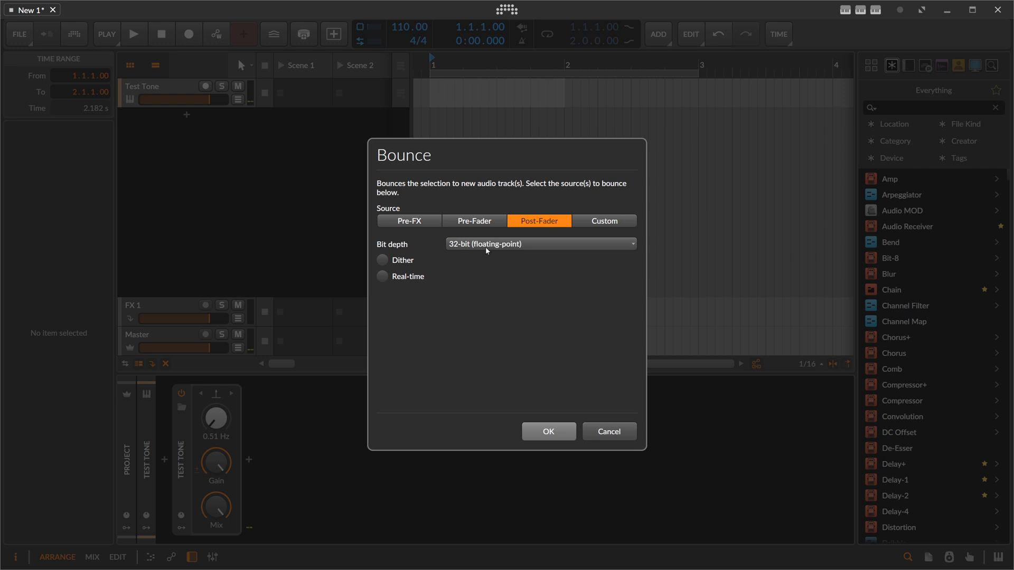
click(547, 431)
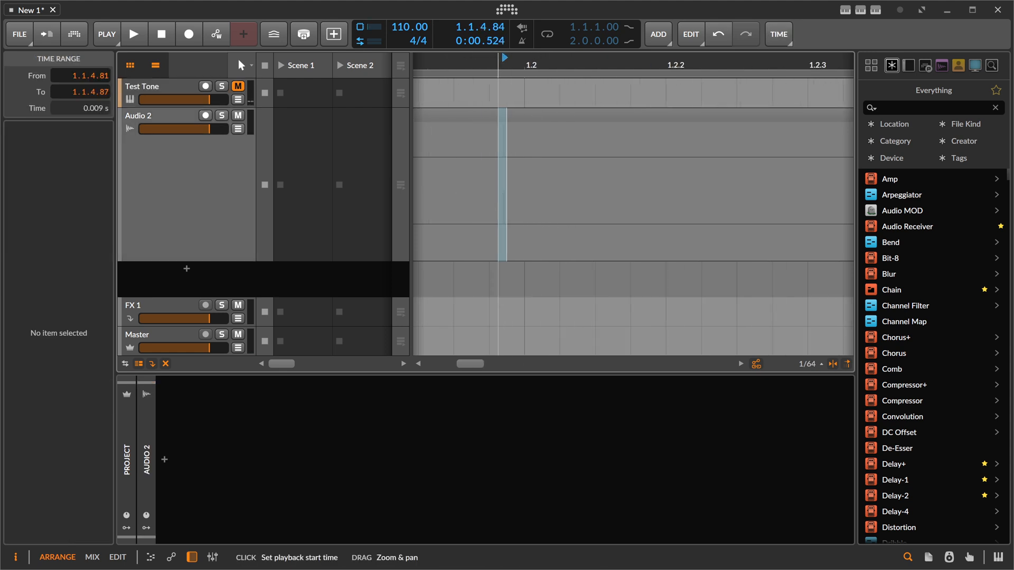
click(143, 86)
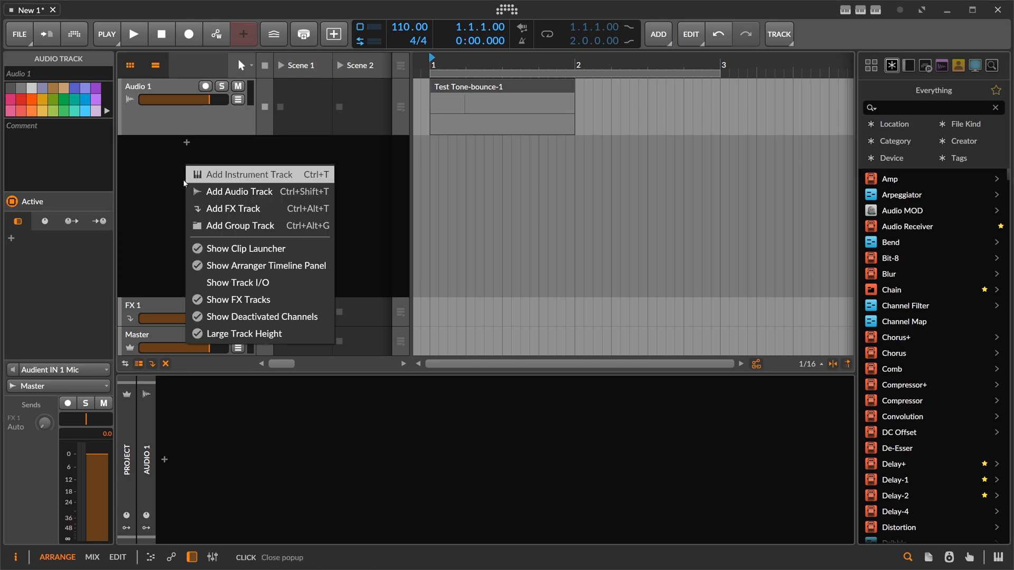
Step: Dismiss a 'sampler' browser search and remove the leftover instrument track
click(247, 174)
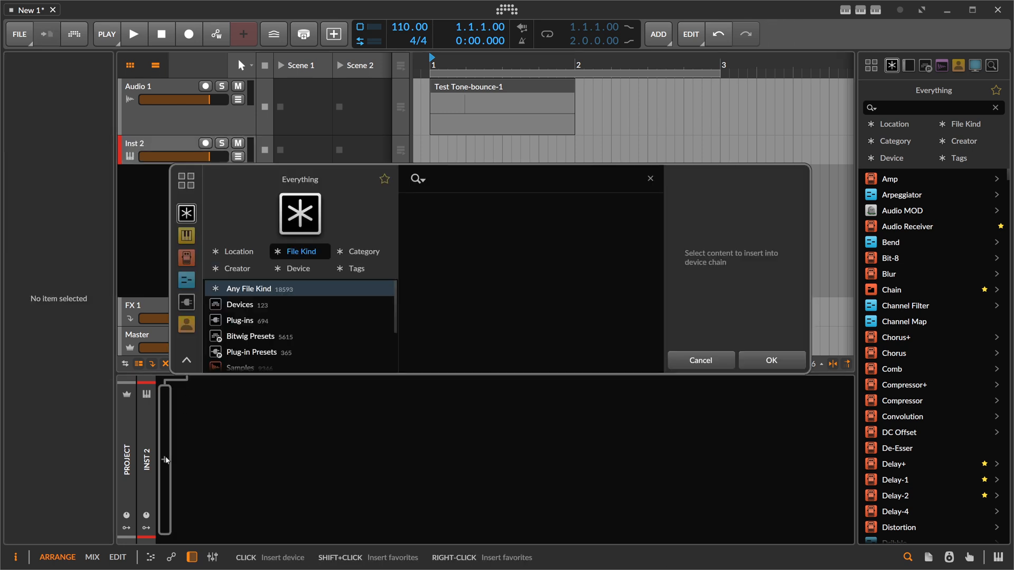
text(sampler)
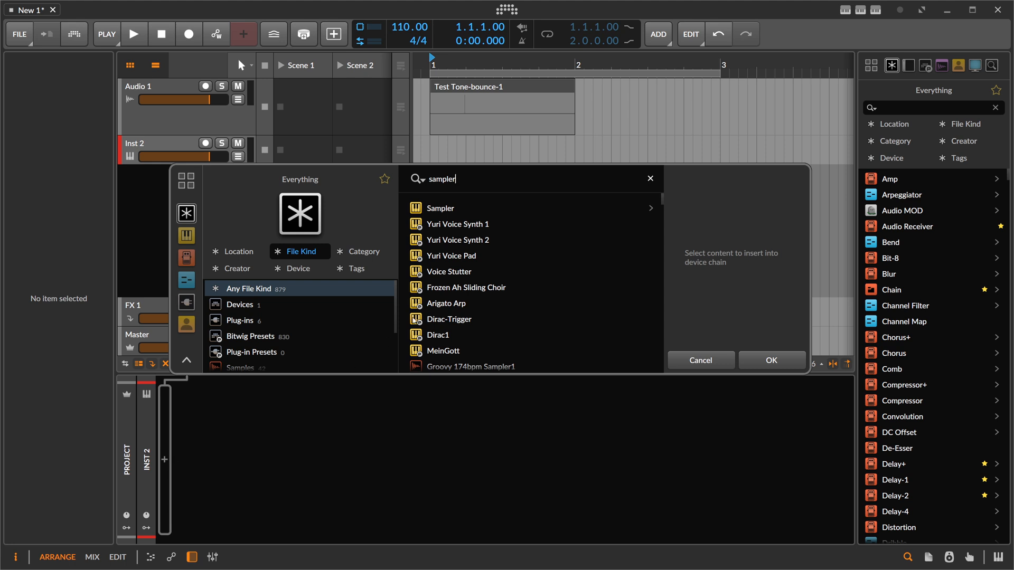
click(771, 360)
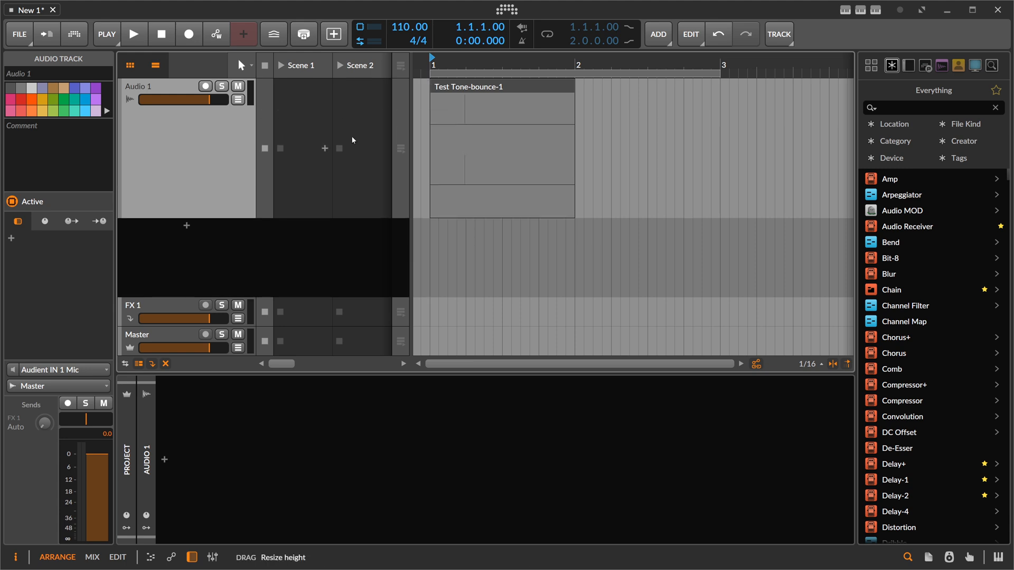
click(501, 86)
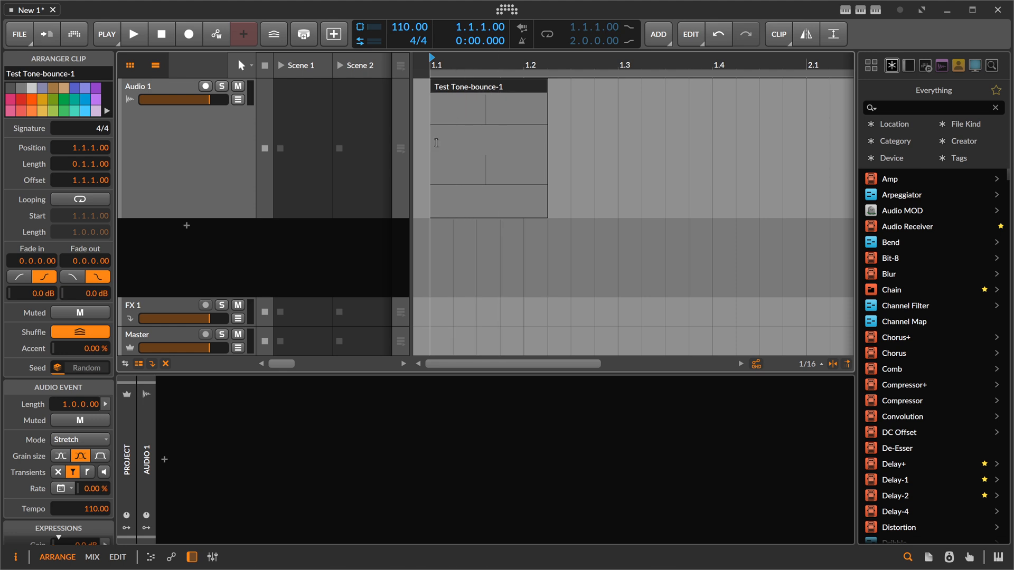
mouse_move(485, 124)
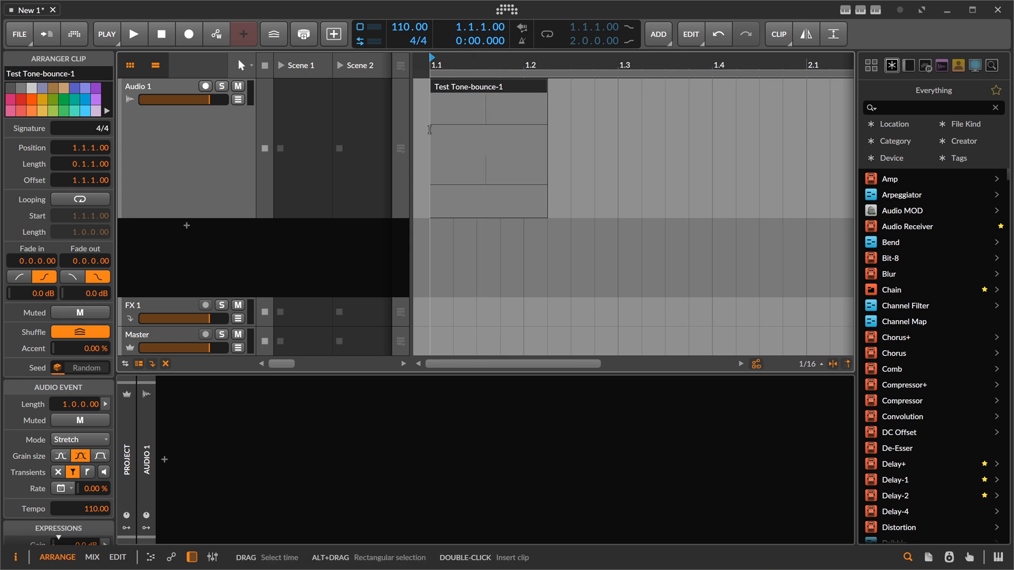
Step: Rename the Audio 1 track to Impulse
click(188, 149)
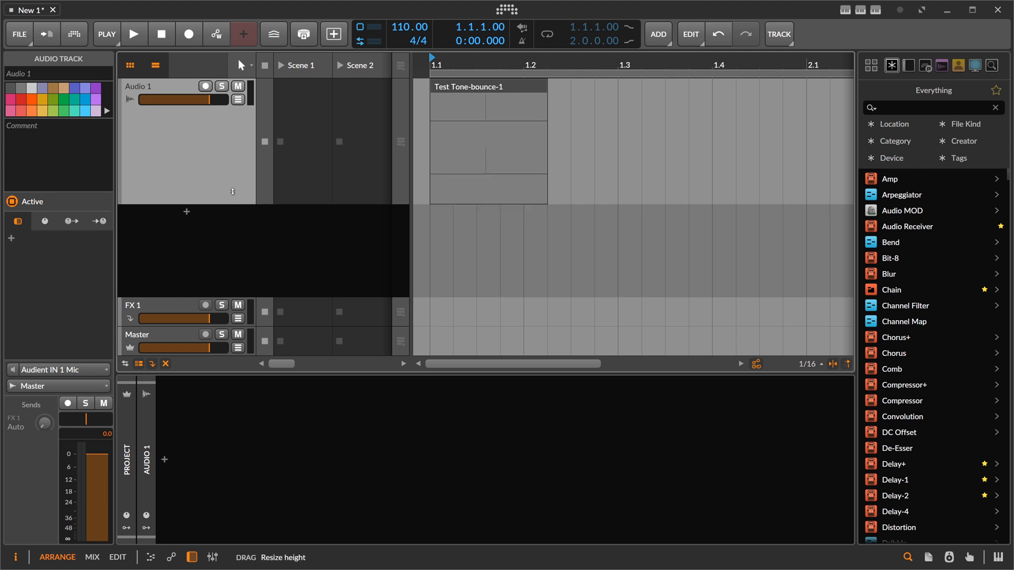
click(488, 86)
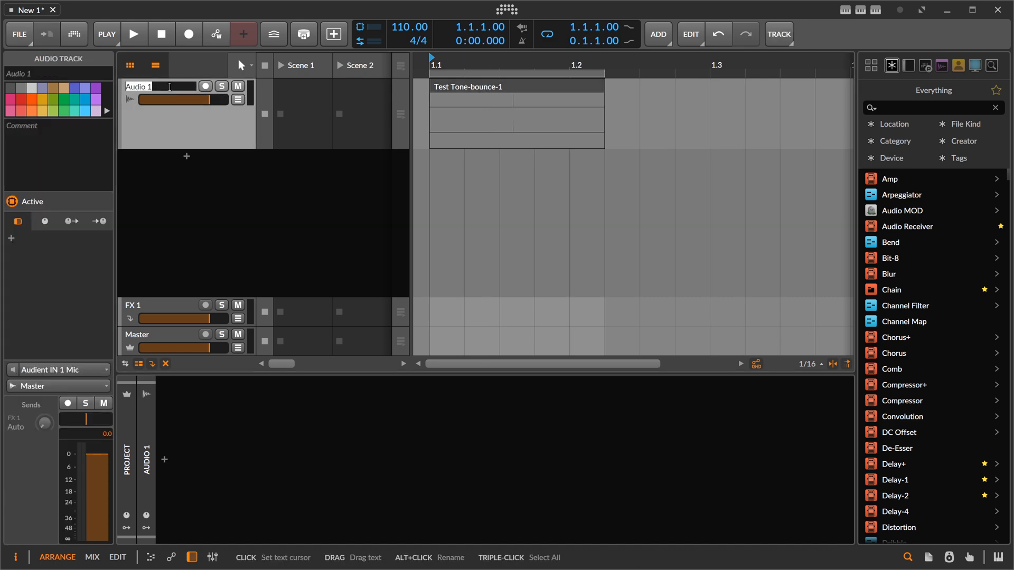
text(Impulse)
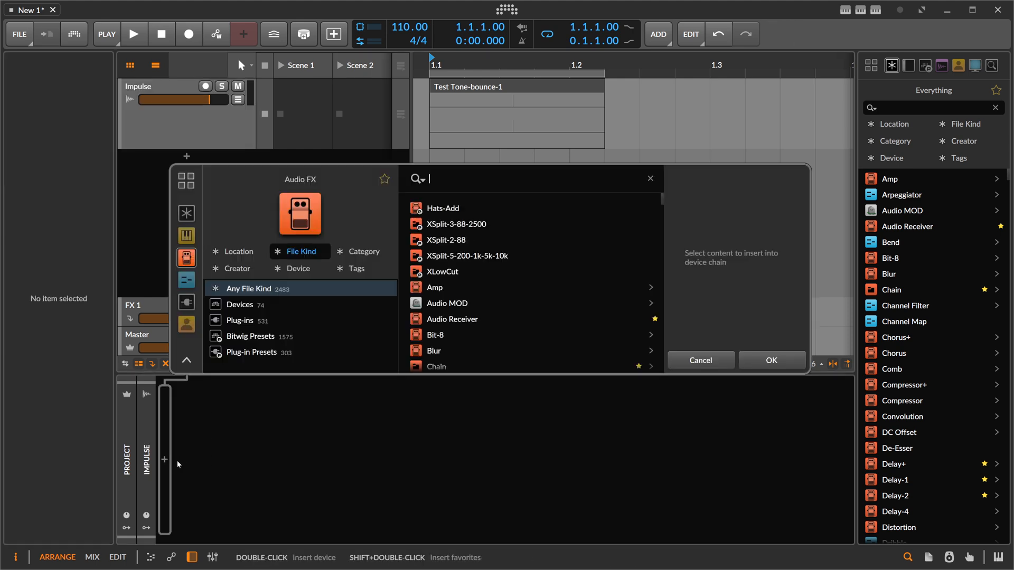
Step: Insert Ozone 8 on the Impulse track with Band 1 as a 120 Hz highpass, then close its window
text(ozone 8)
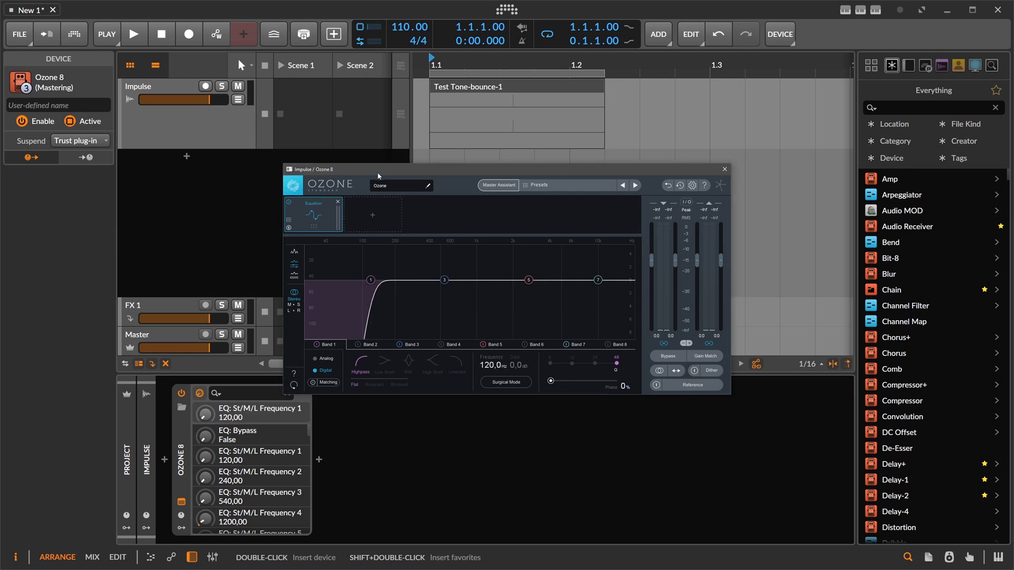
click(724, 169)
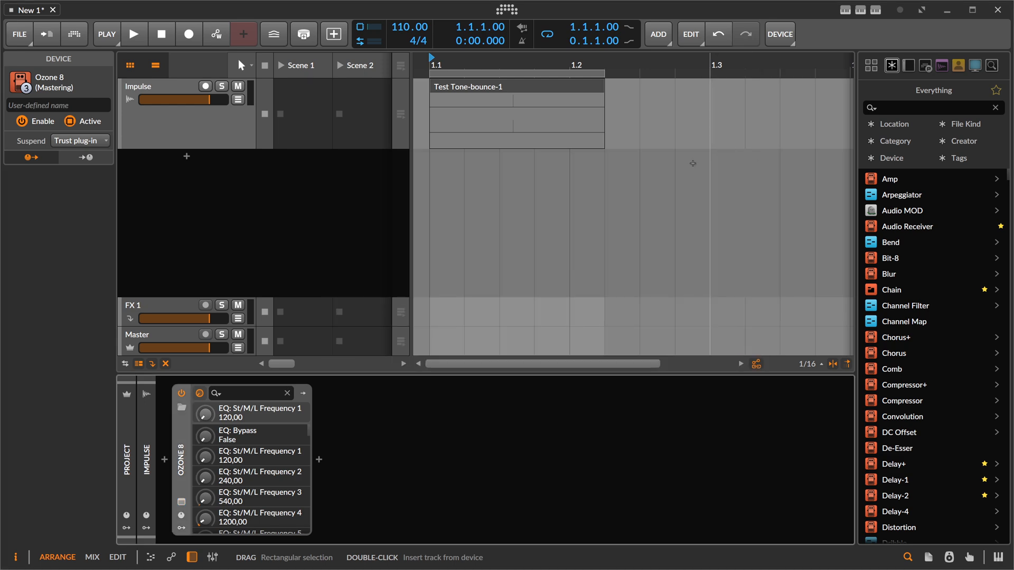
click(188, 86)
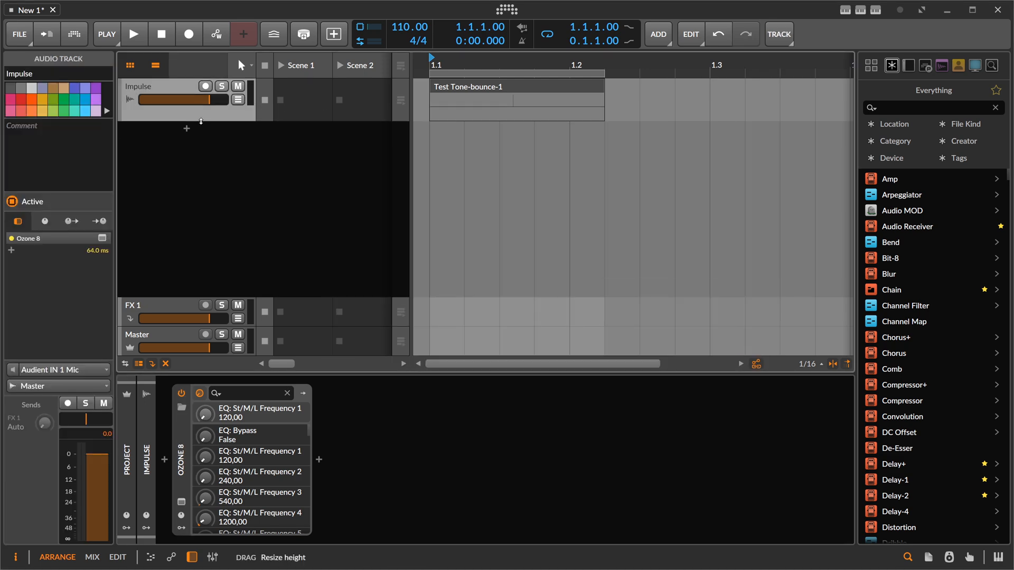
Step: Bounce the Impulse clip post-fader through Ozone onto Audio 2 as Test Tone-bounce-2
right_click(517, 86)
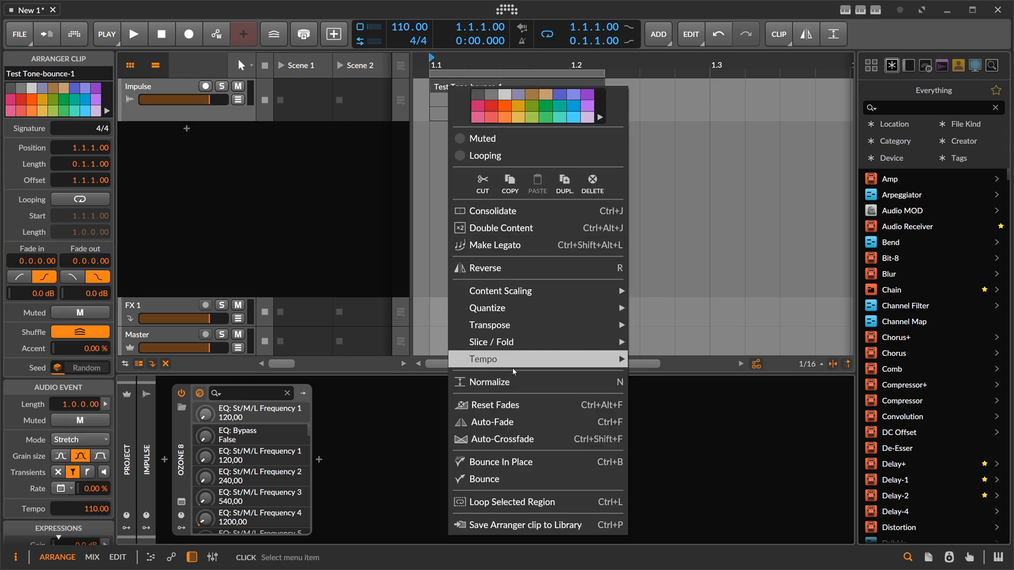
click(483, 480)
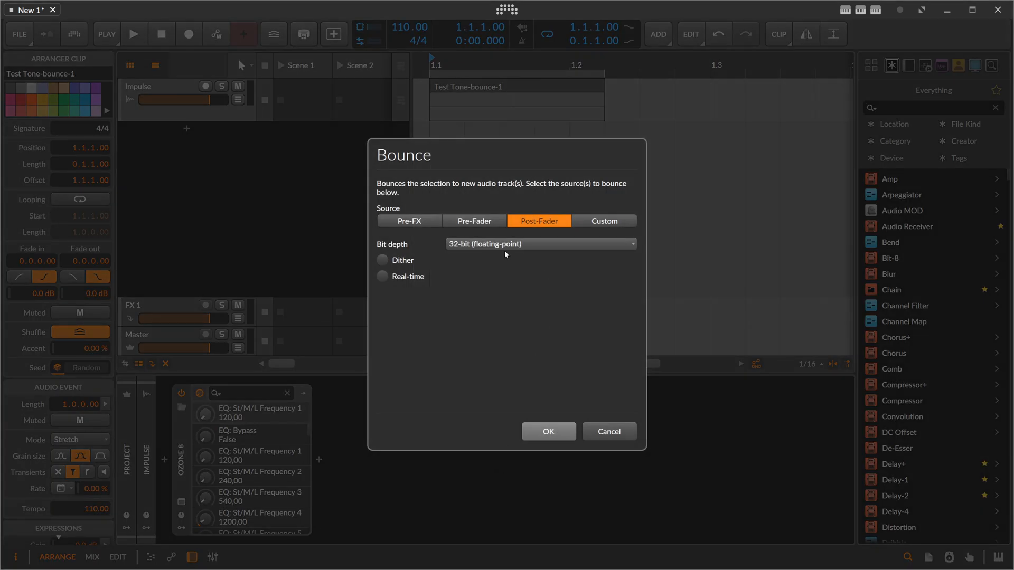
click(547, 431)
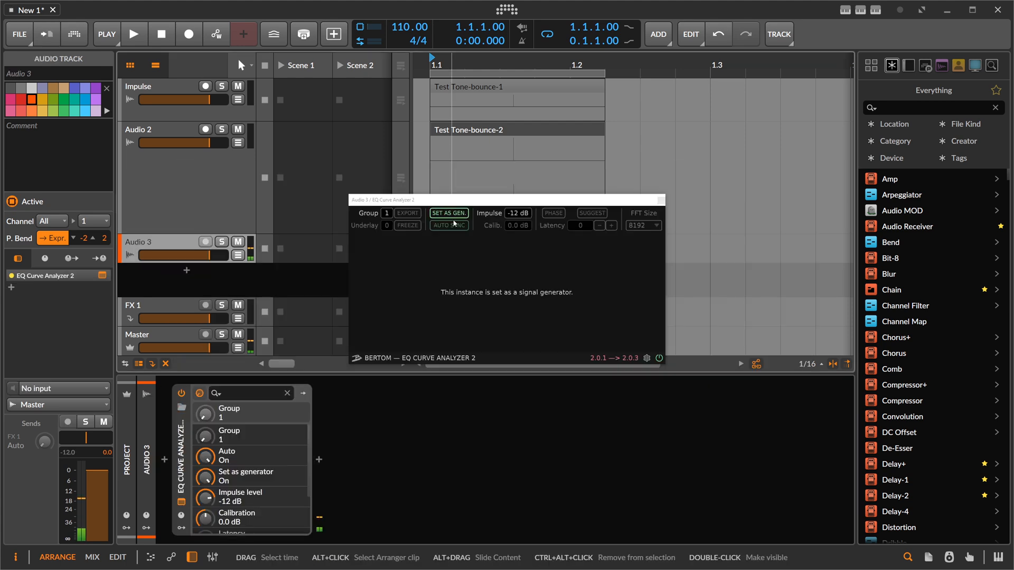
Step: Load the bounce into Convolution on Audio 3, nudge its start, enable phase and suggested 3203 latency
click(447, 214)
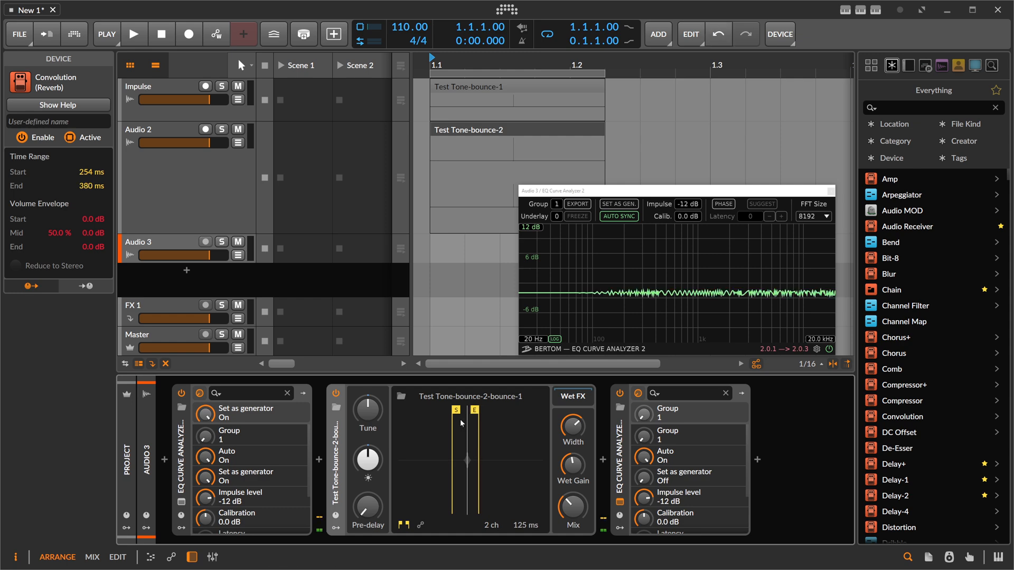
click(722, 204)
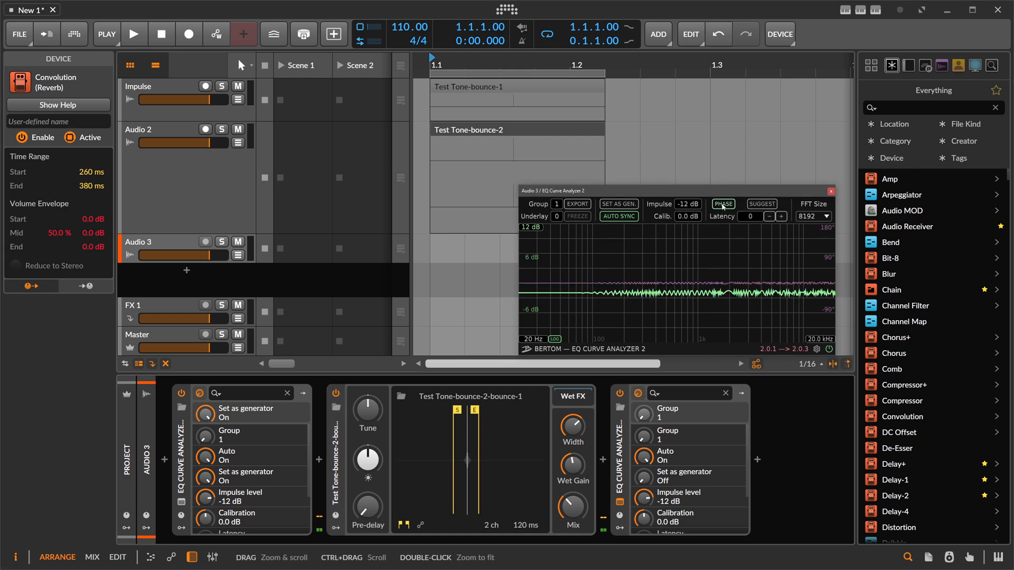
click(723, 204)
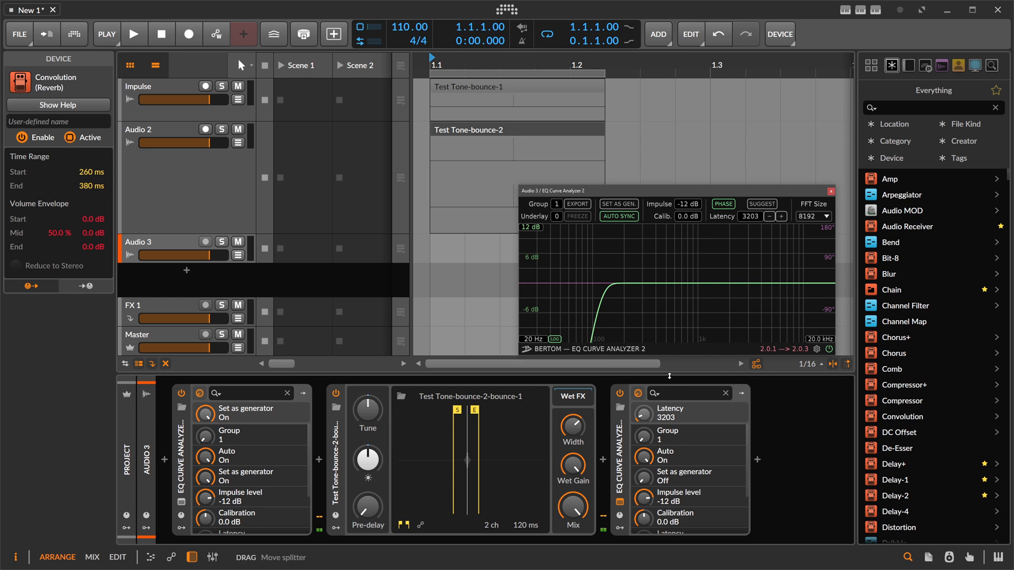
mouse_move(468, 434)
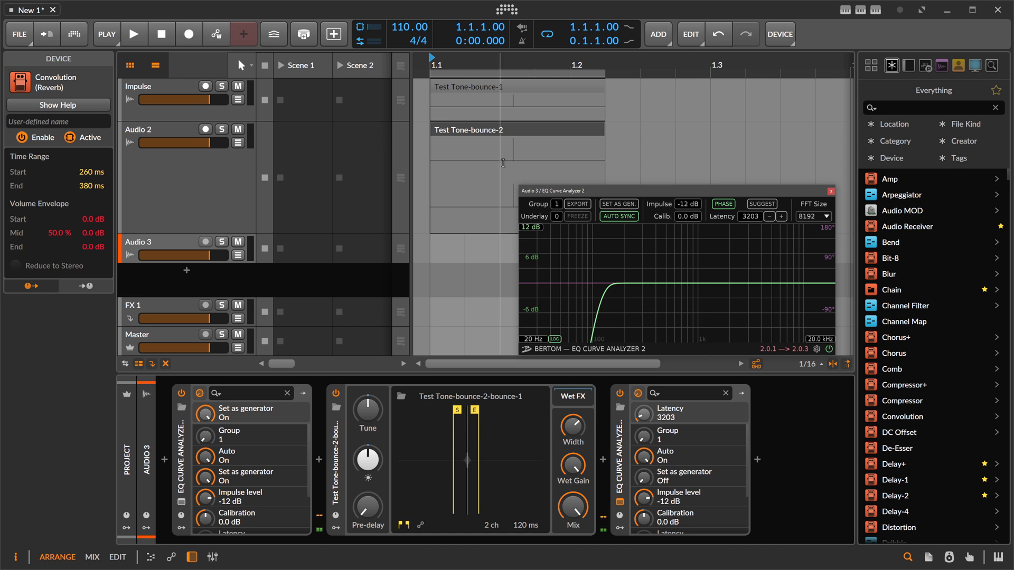
click(481, 129)
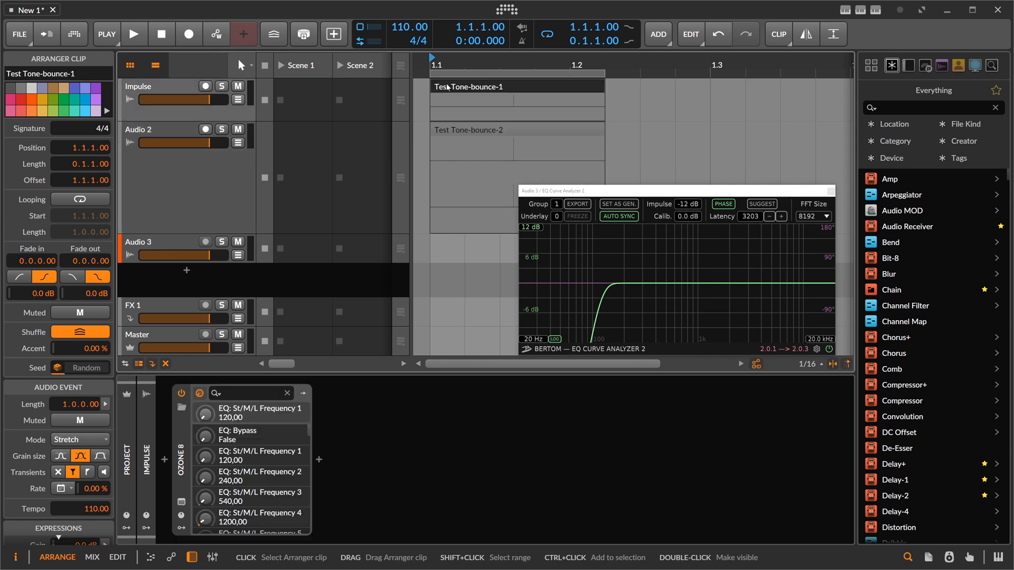
Step: Delete the Audio 2 bounce track, trim Test Tone-bounce-1 shorter, and bounce it as Test Tone-bounce-3
click(156, 129)
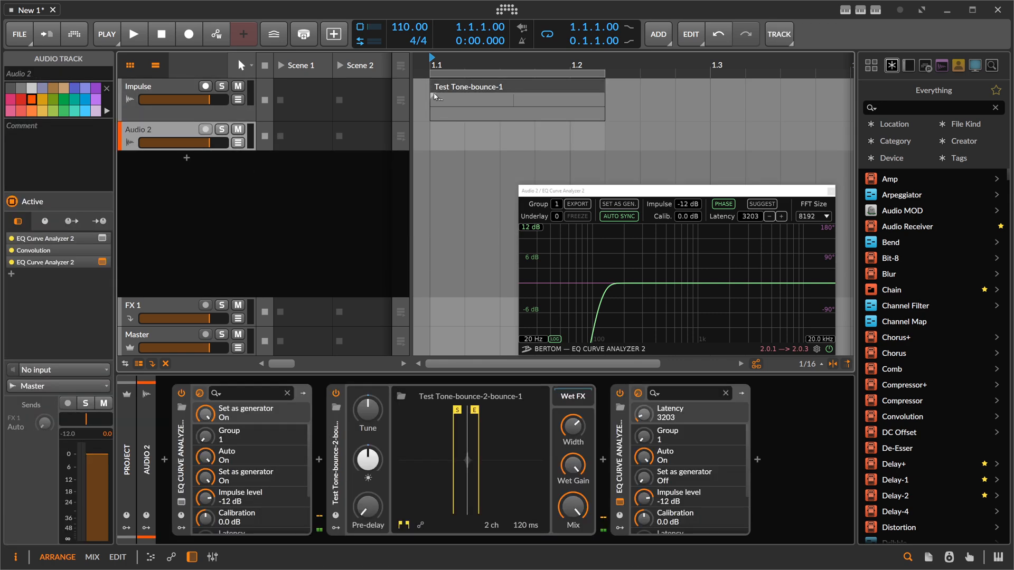
click(517, 85)
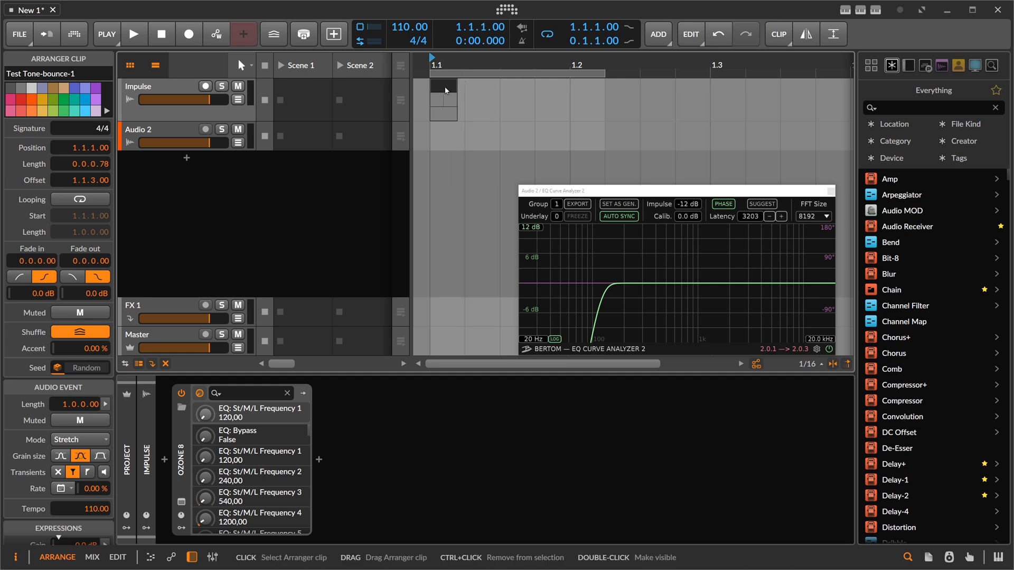
right_click(444, 89)
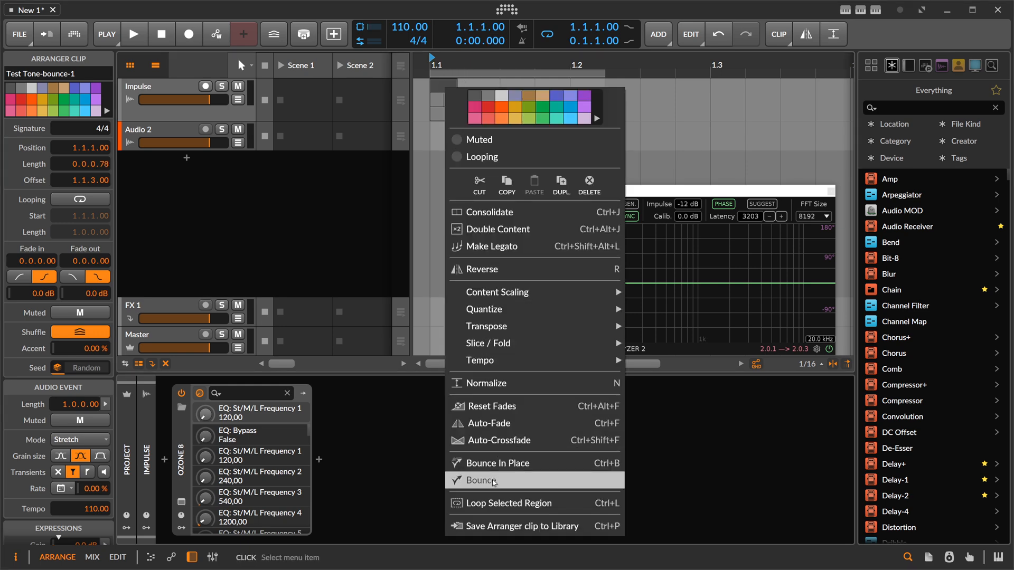
click(481, 481)
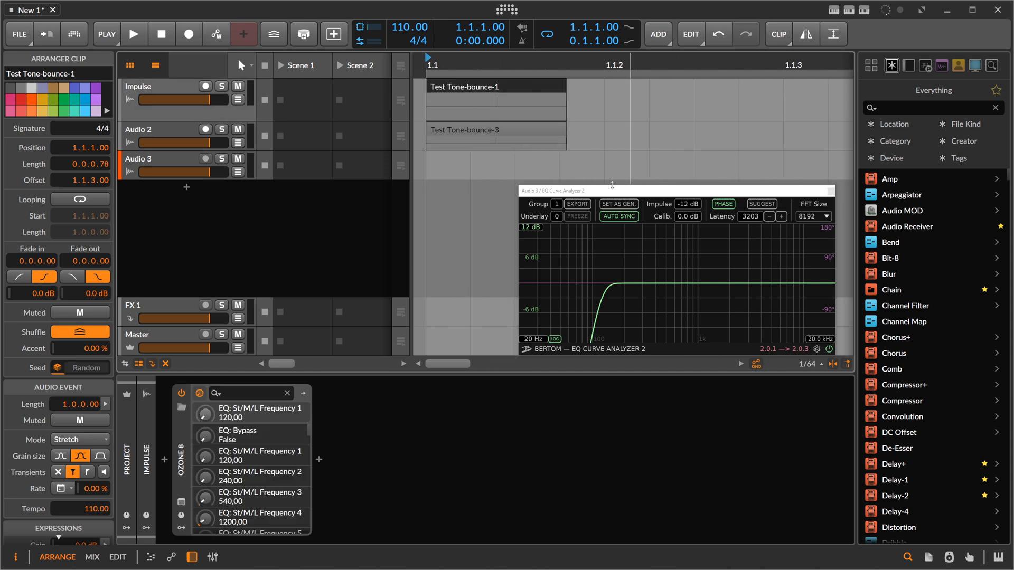
click(155, 159)
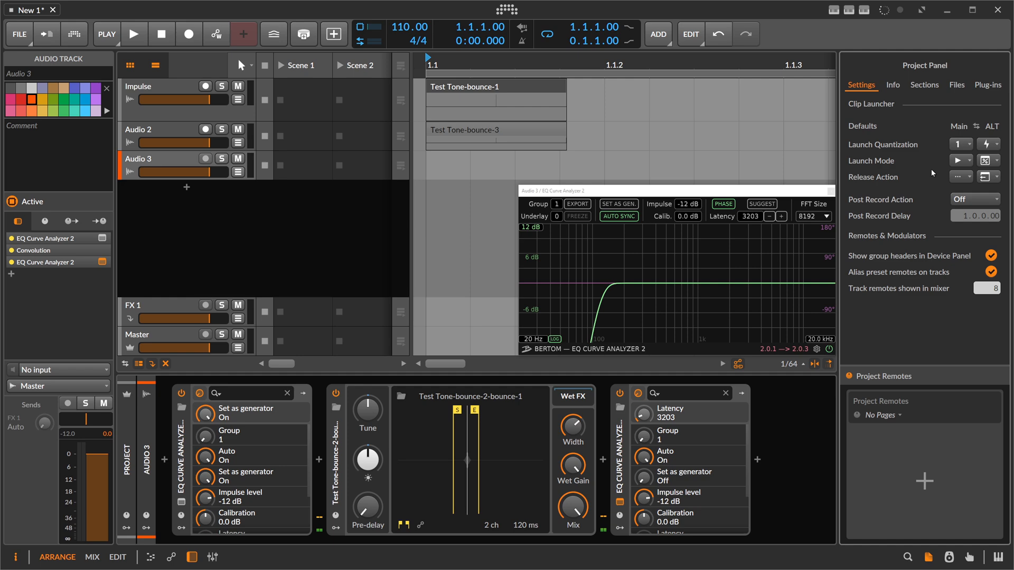
Step: Drag Test Tone-bounce-3 from the Files panel into Convolution, delete its track, and trim the clip shorter
click(957, 84)
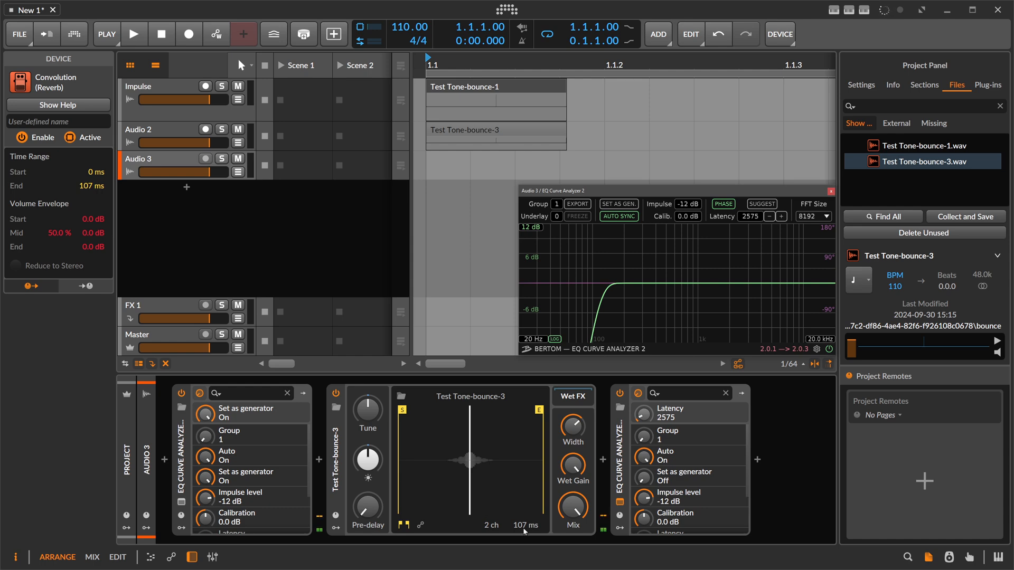
click(162, 129)
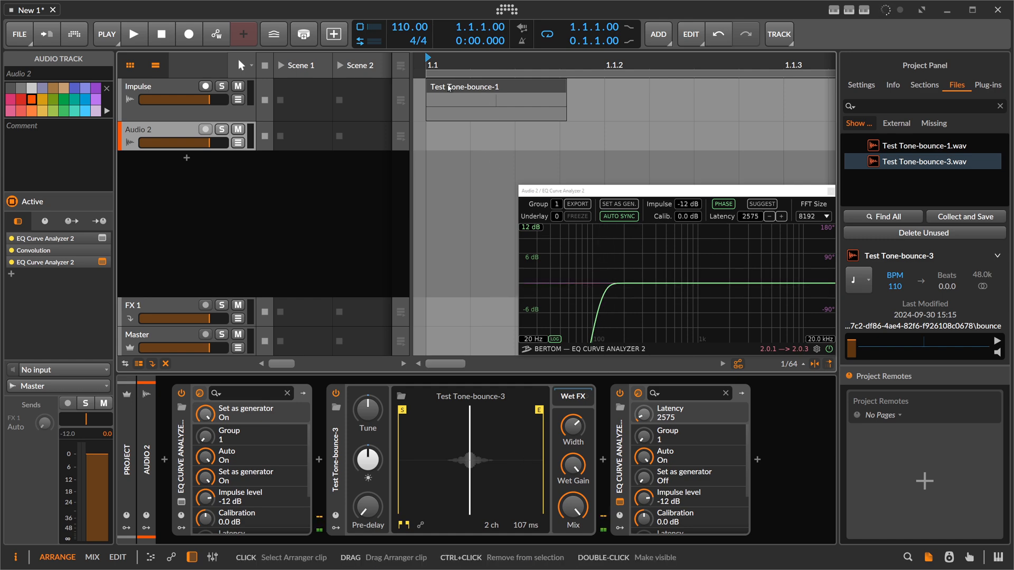
click(496, 86)
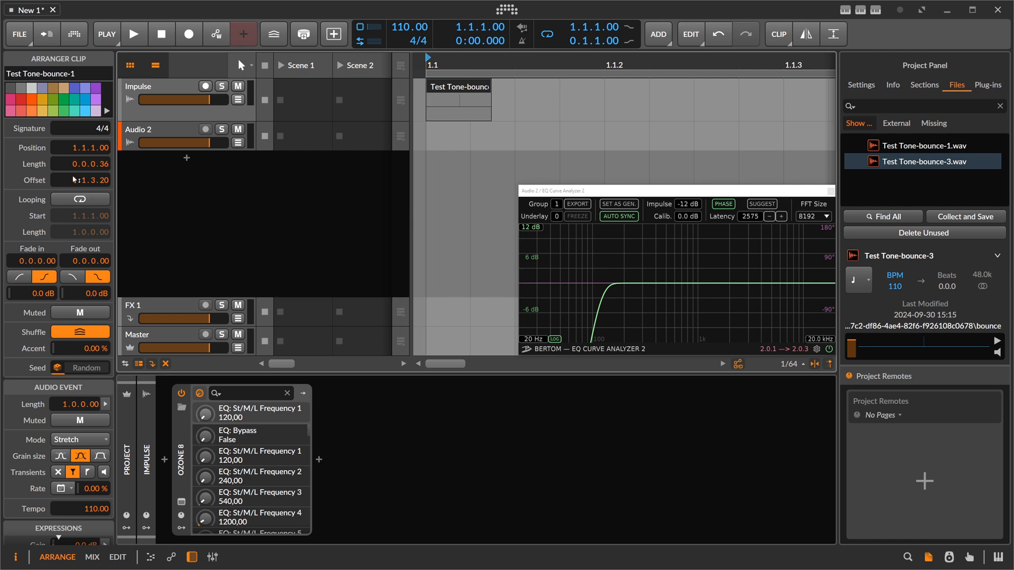
mouse_move(91, 237)
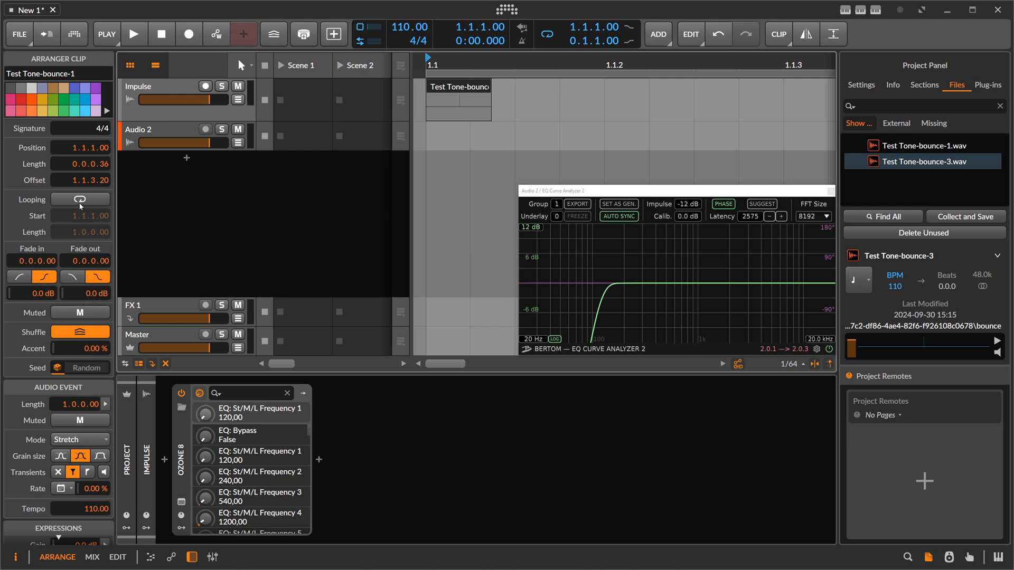
mouse_move(453, 89)
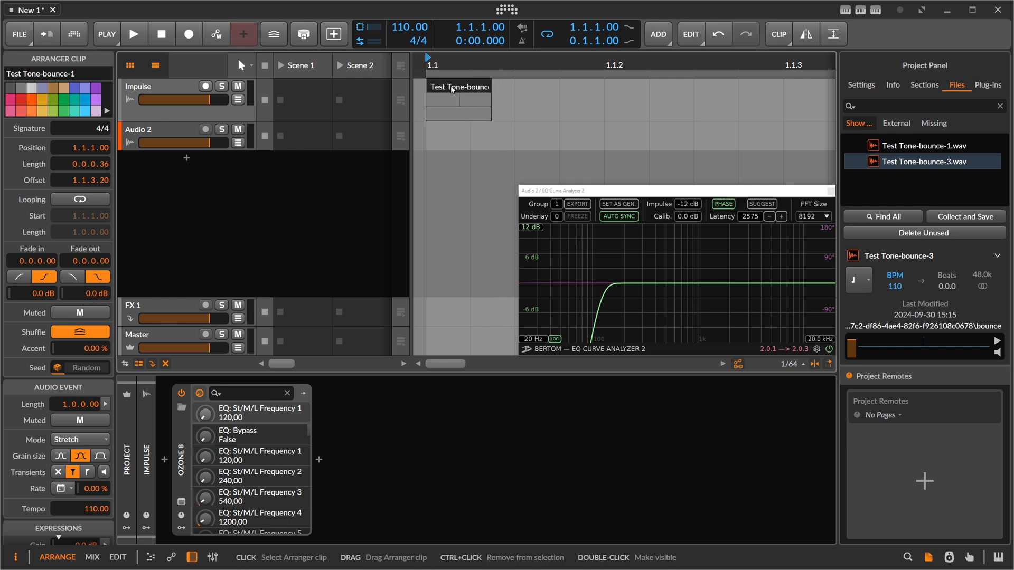
Step: Bounce the shorter Impulse clip to Audio 3 as Test Tone-bounce-4
right_click(457, 86)
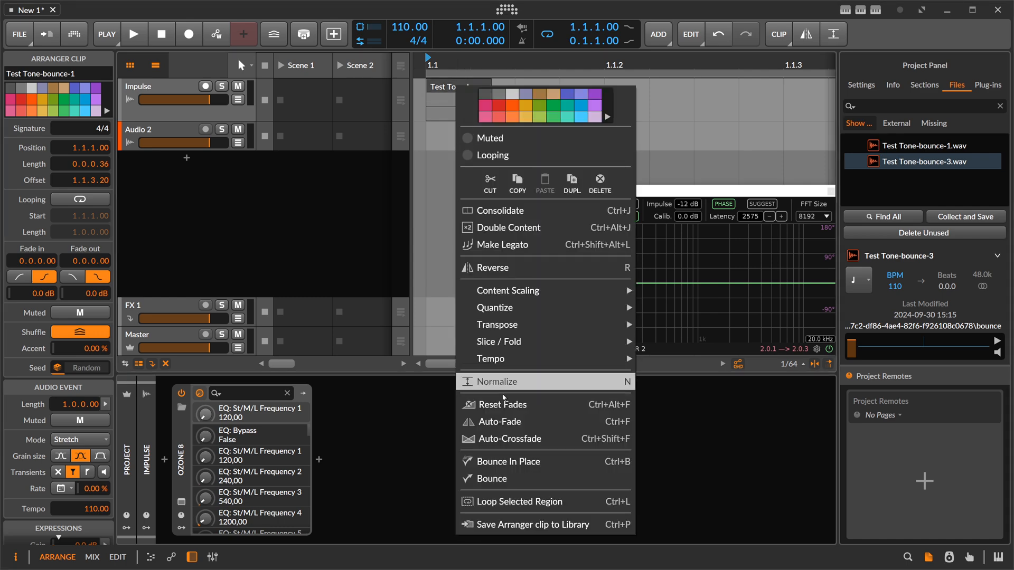
click(493, 479)
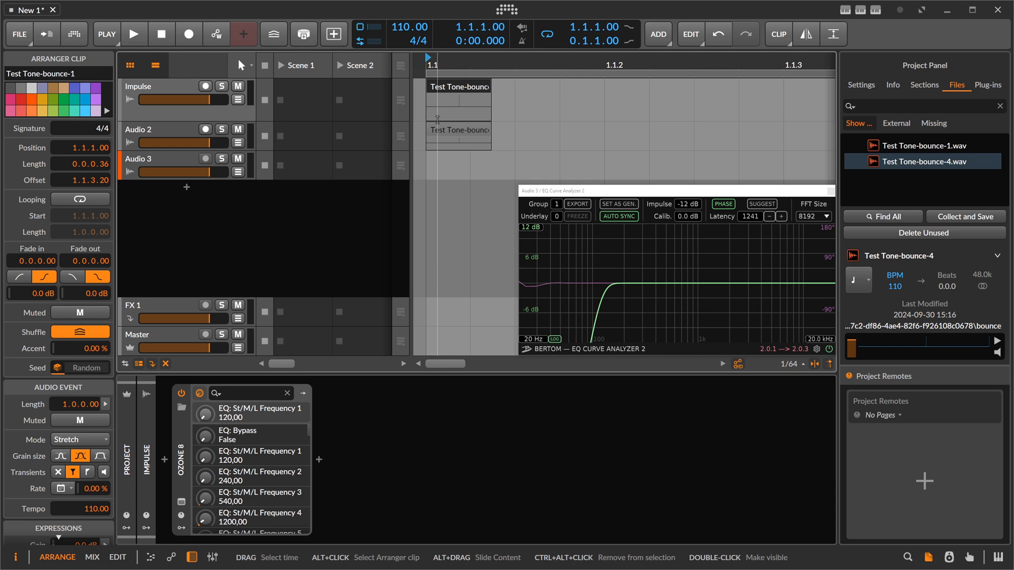
Step: Drag Test Tone-bounce-4.wav into Convolution on Audio 3, analyzer showing the low cut at 1241 latency
click(165, 158)
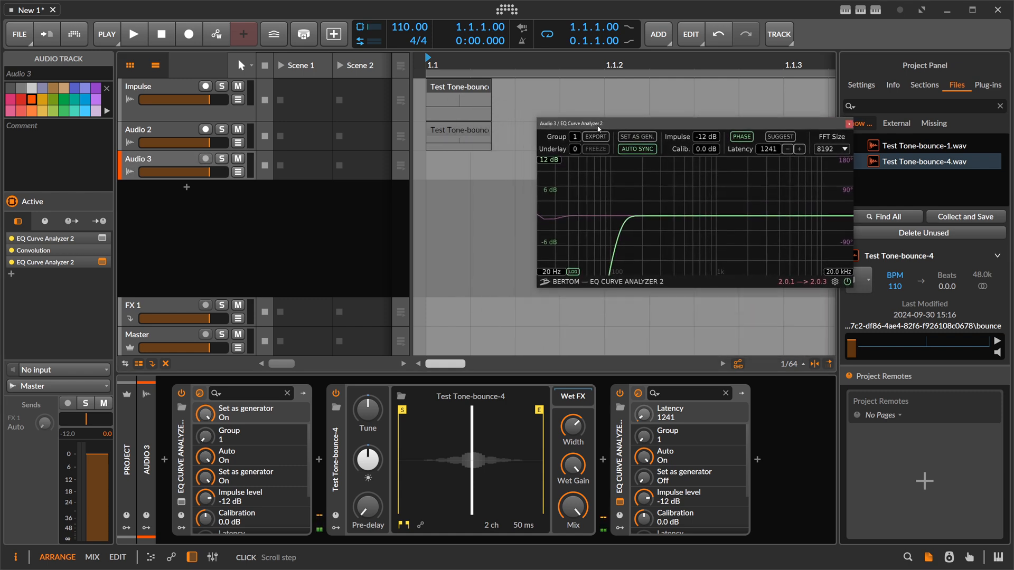
mouse_move(484, 141)
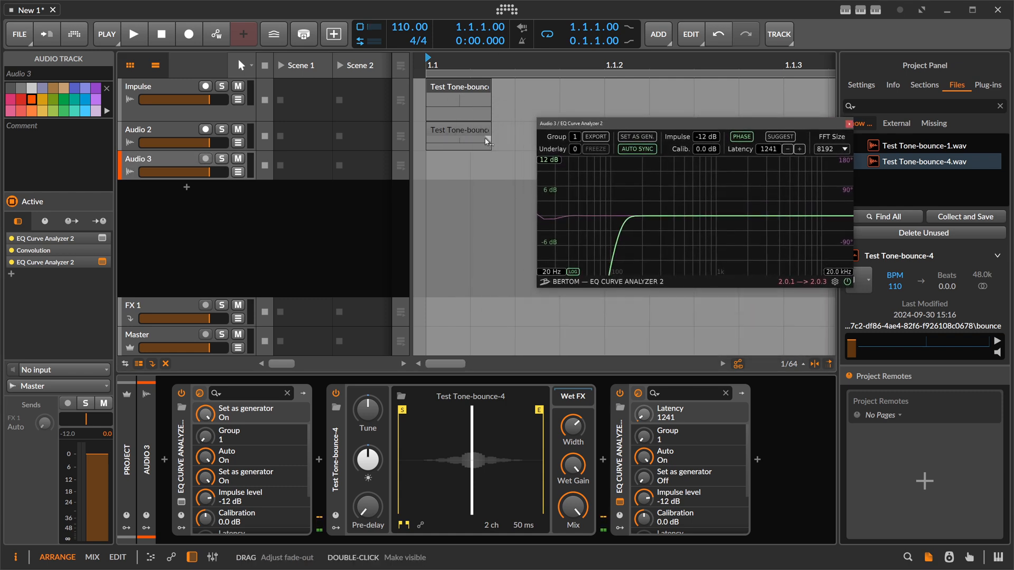